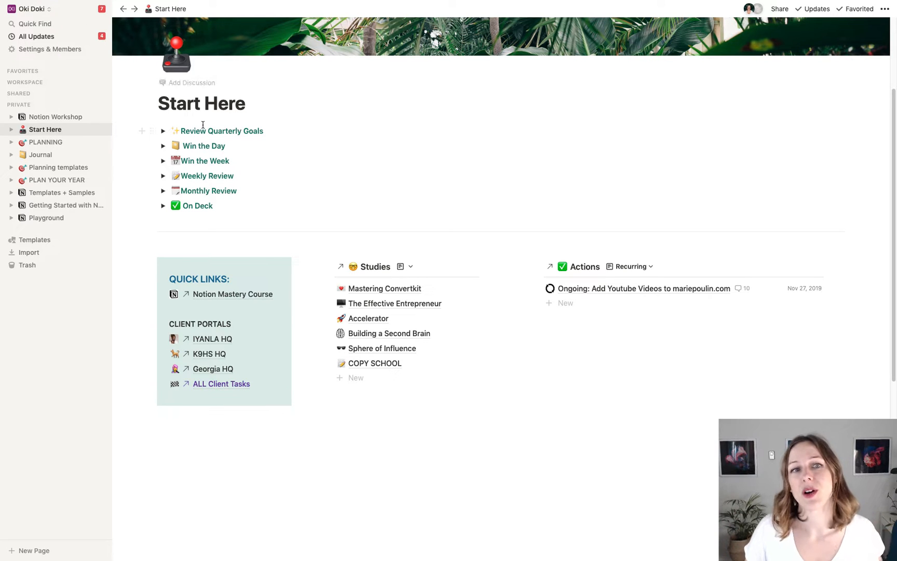
# Open and close Review Quarterly Goals, then expand Win the Day to show its Journal table.
pyautogui.click(163, 130)
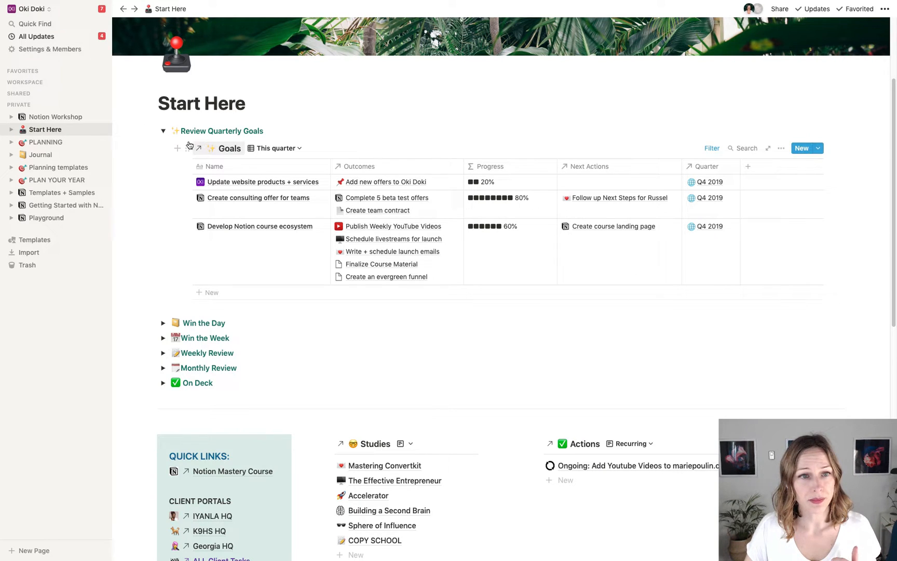
pyautogui.click(163, 130)
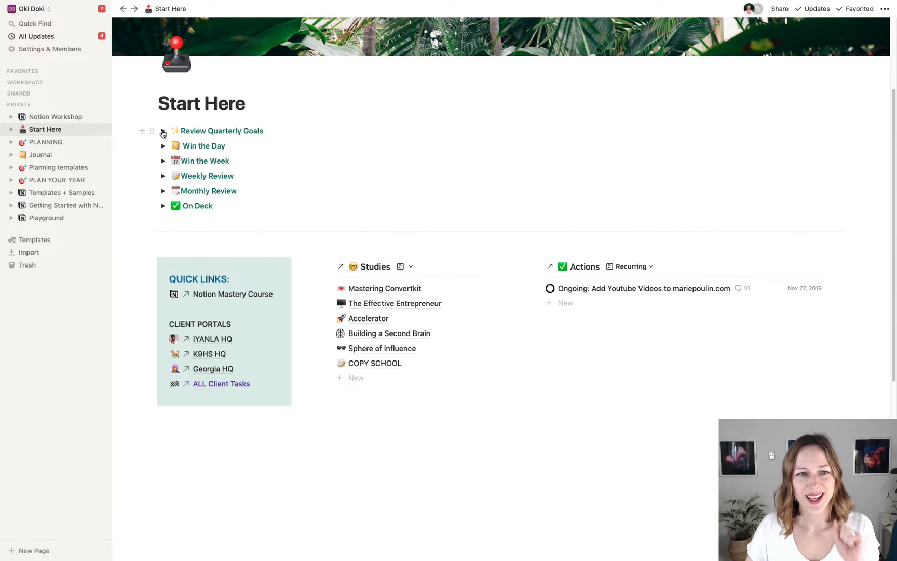
pyautogui.click(162, 145)
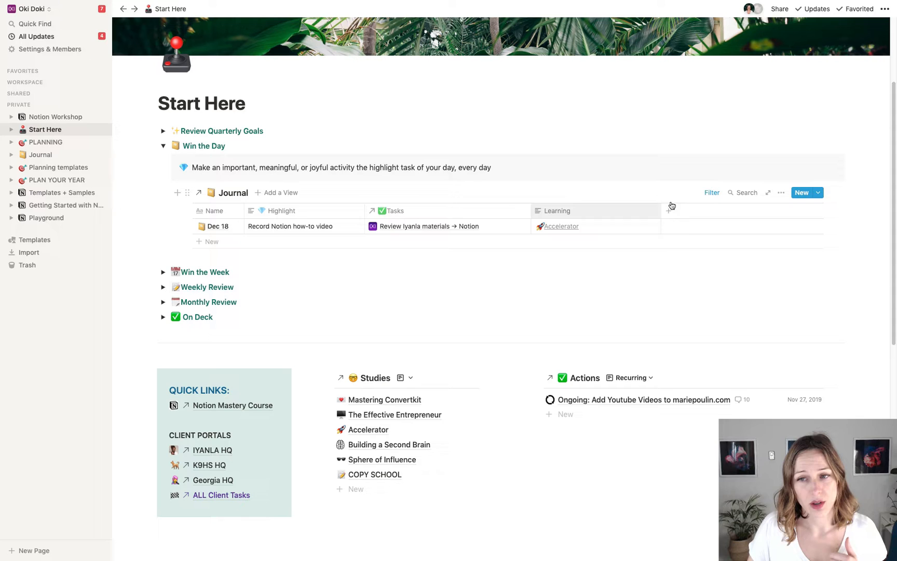
# Fold the Win the Day toggle shut, hiding its Journal table.
pyautogui.click(712, 192)
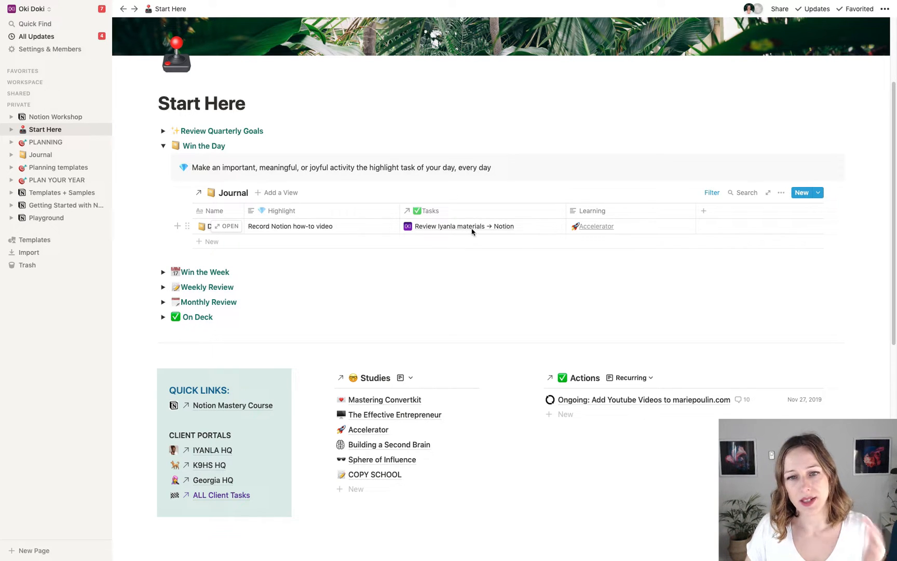
pyautogui.moveTo(457, 235)
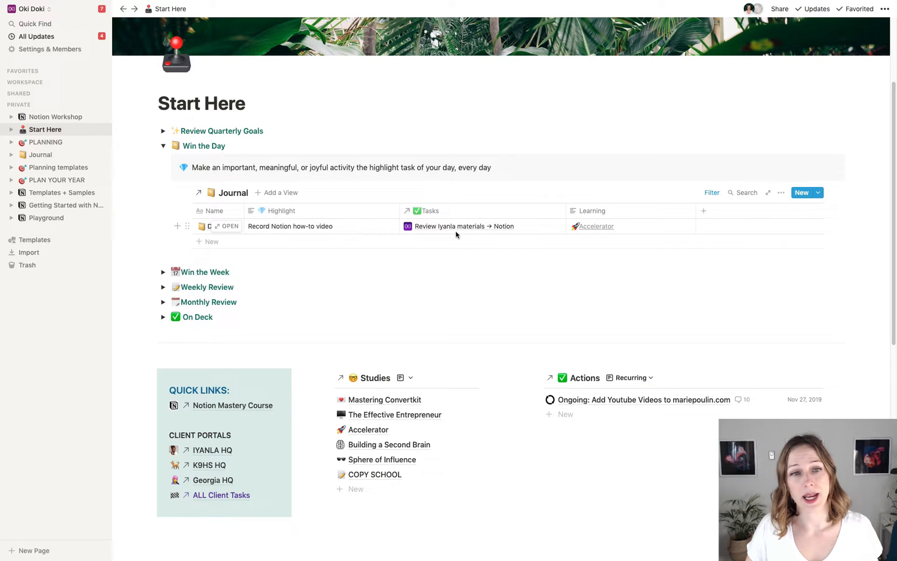
pyautogui.moveTo(229, 229)
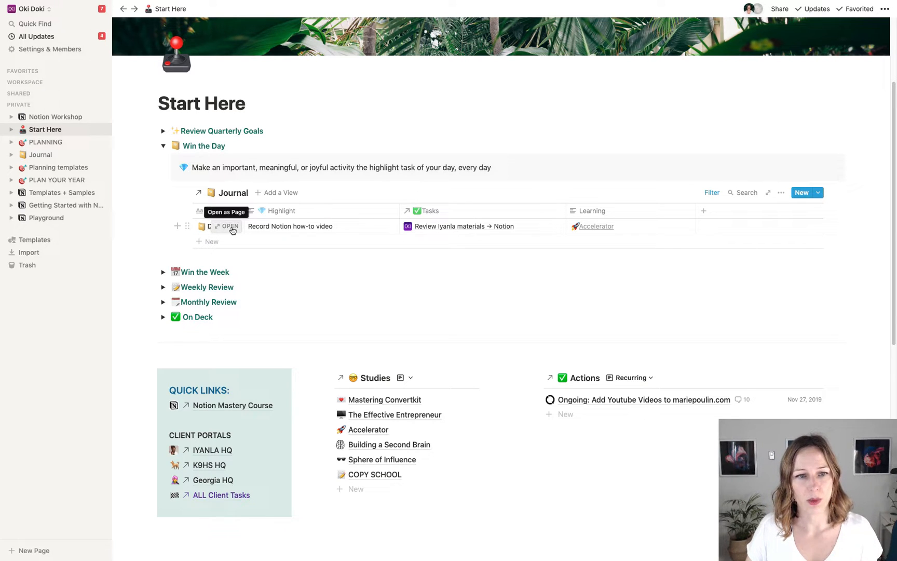
pyautogui.click(163, 146)
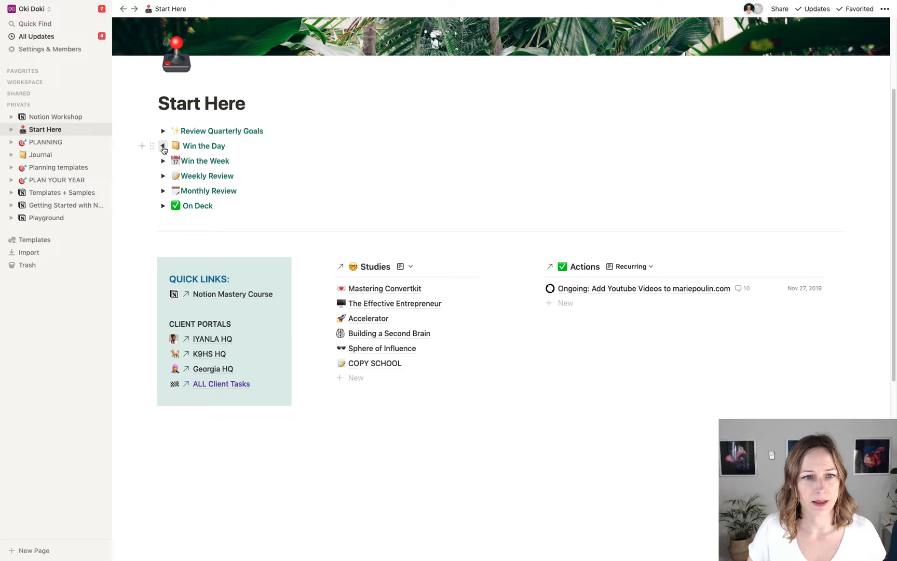
# Expand Win the Week and add a Weekly entry with Project Focus Permaculture Map 2.0.
pyautogui.click(163, 161)
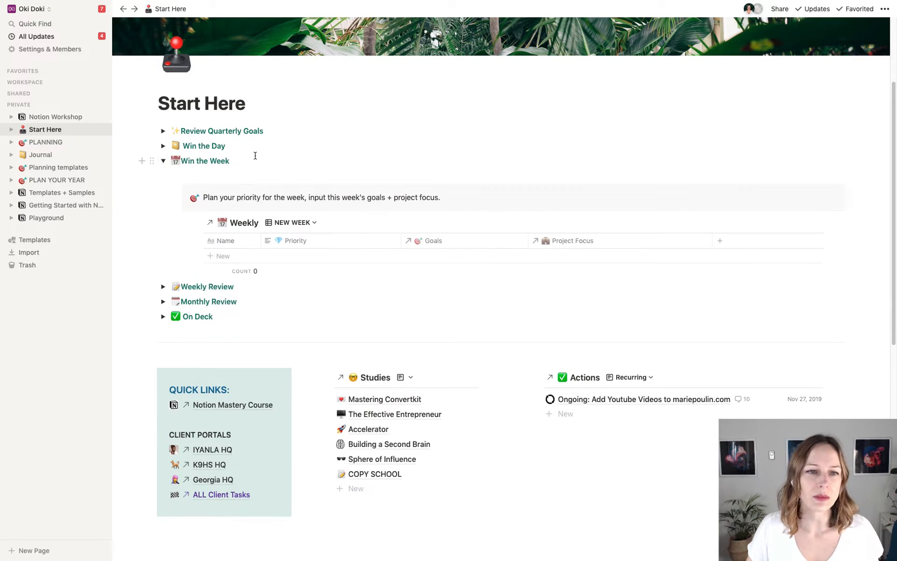
pyautogui.moveTo(413, 163)
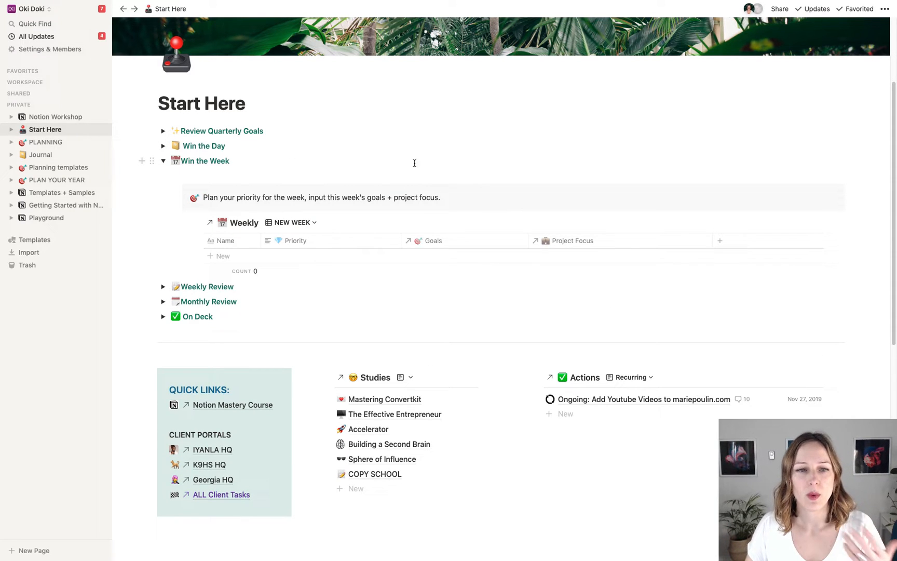
pyautogui.moveTo(415, 153)
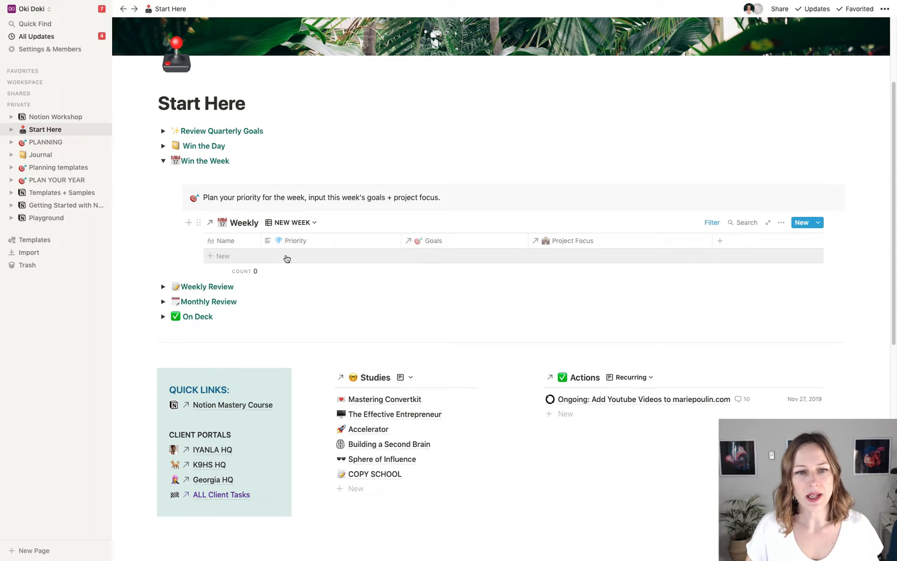
pyautogui.moveTo(294, 258)
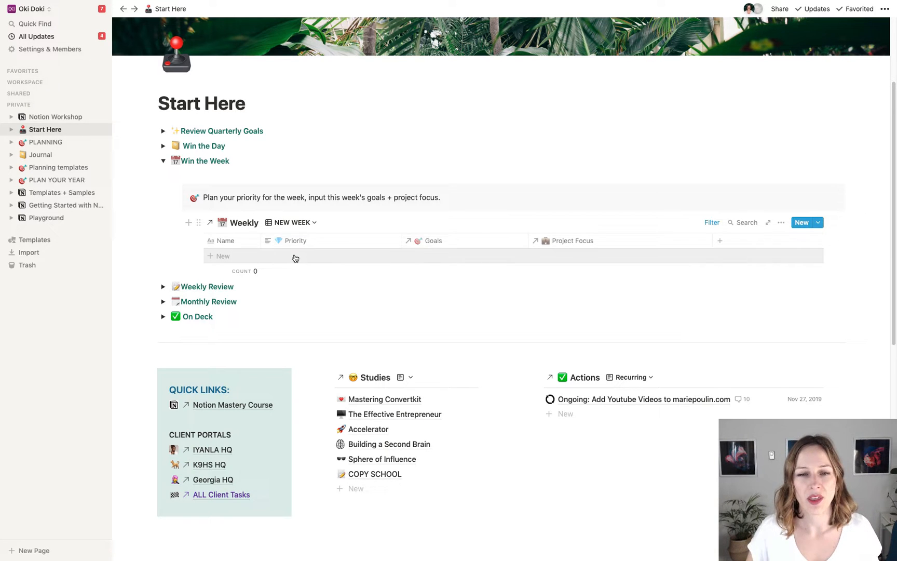
pyautogui.click(222, 256)
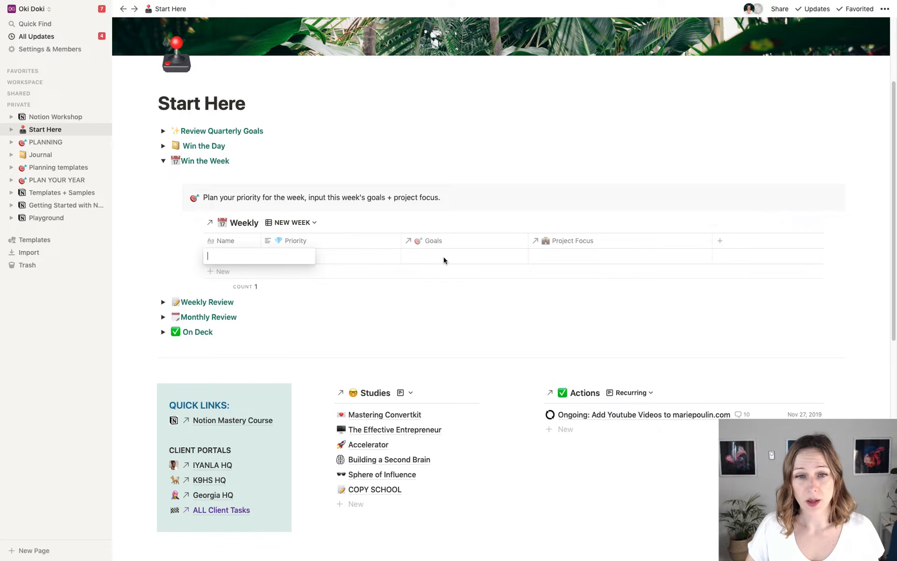
pyautogui.click(465, 256)
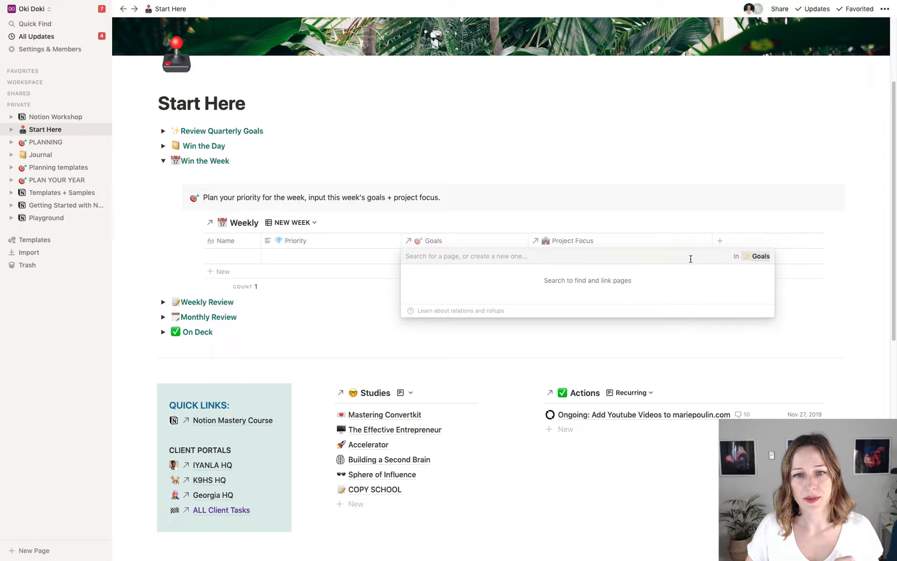
pyautogui.click(464, 256)
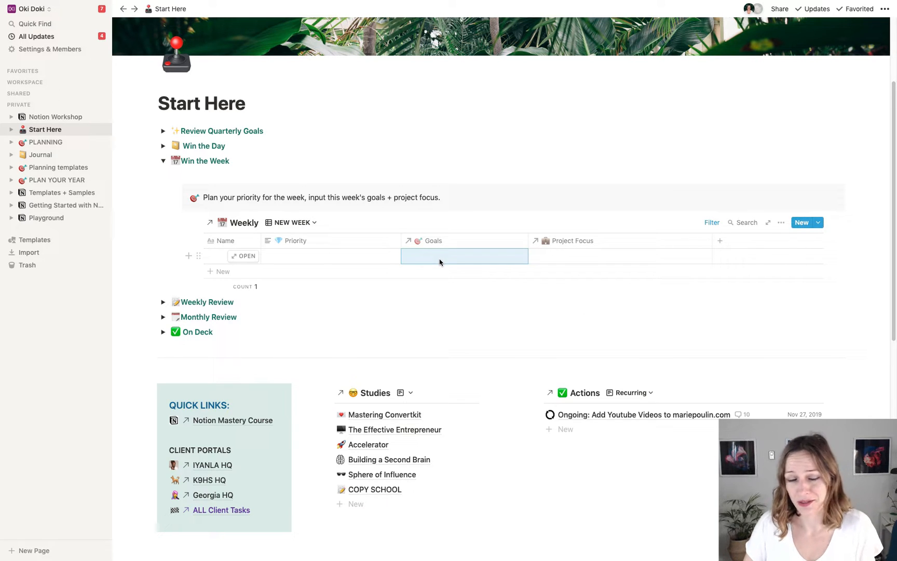
pyautogui.click(463, 256)
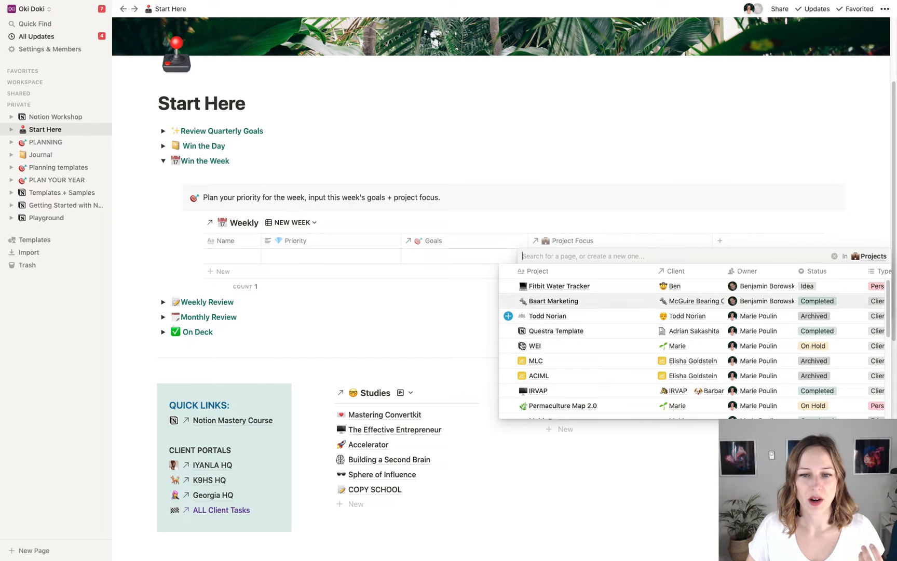
pyautogui.moveTo(509, 413)
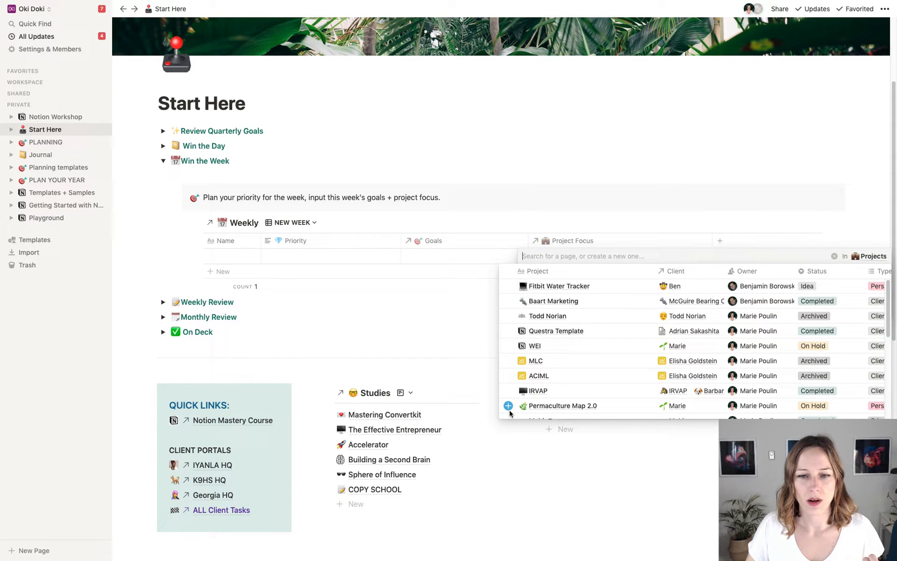
pyautogui.click(562, 405)
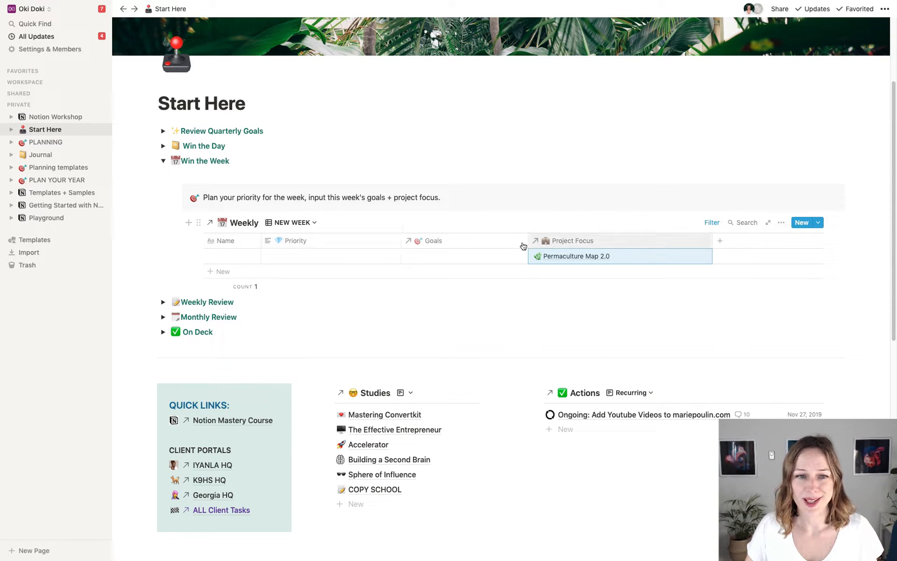
# Peek at the new weekly entry's Effectiveness options, then collapse Win the Week.
pyautogui.click(575, 256)
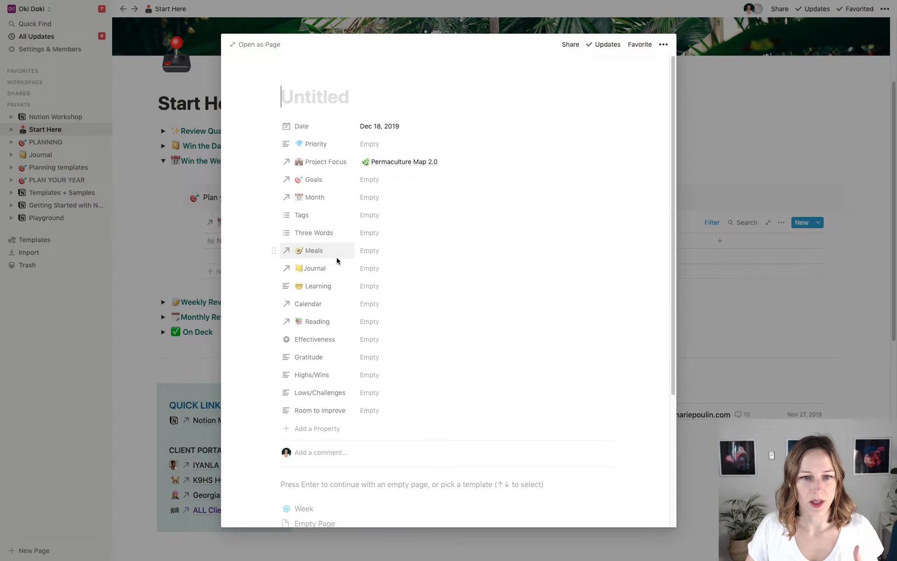
pyautogui.moveTo(377, 363)
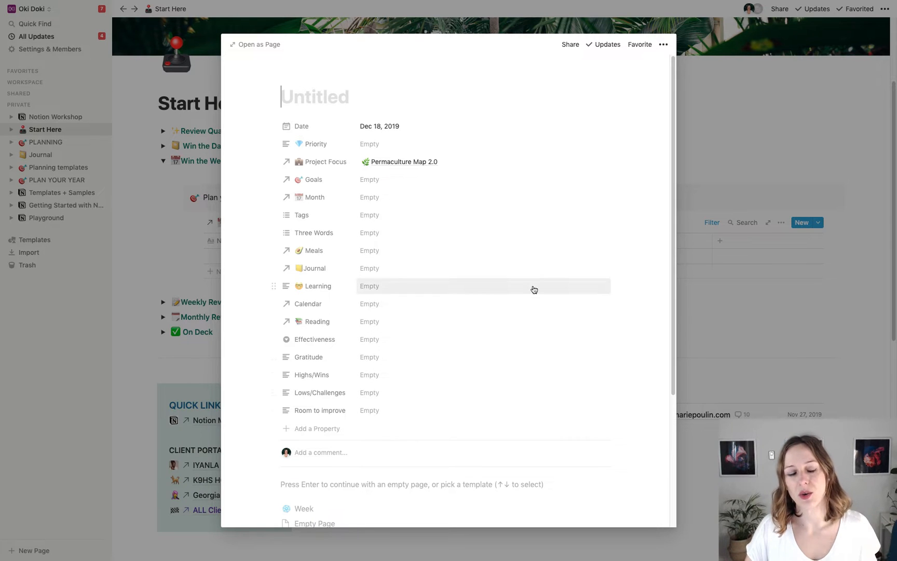
pyautogui.moveTo(369, 338)
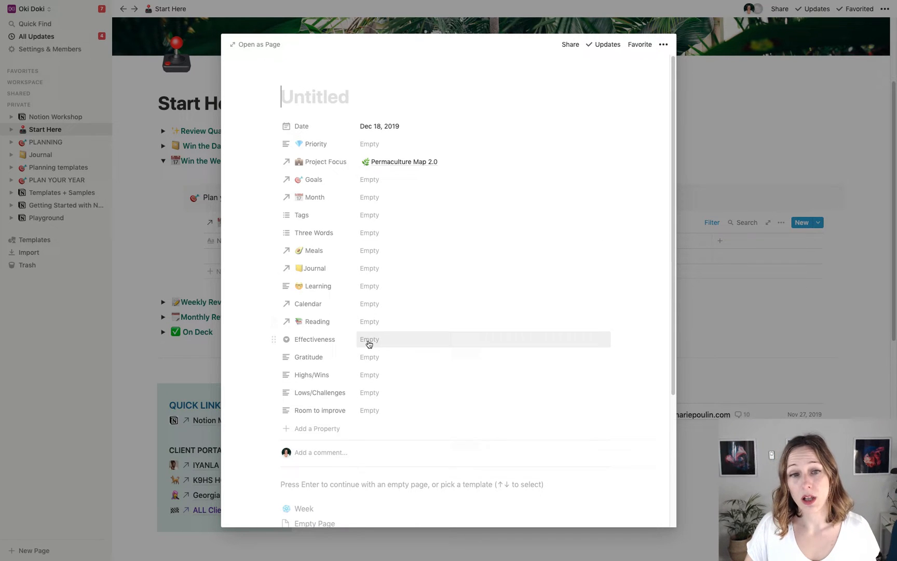
pyautogui.click(369, 338)
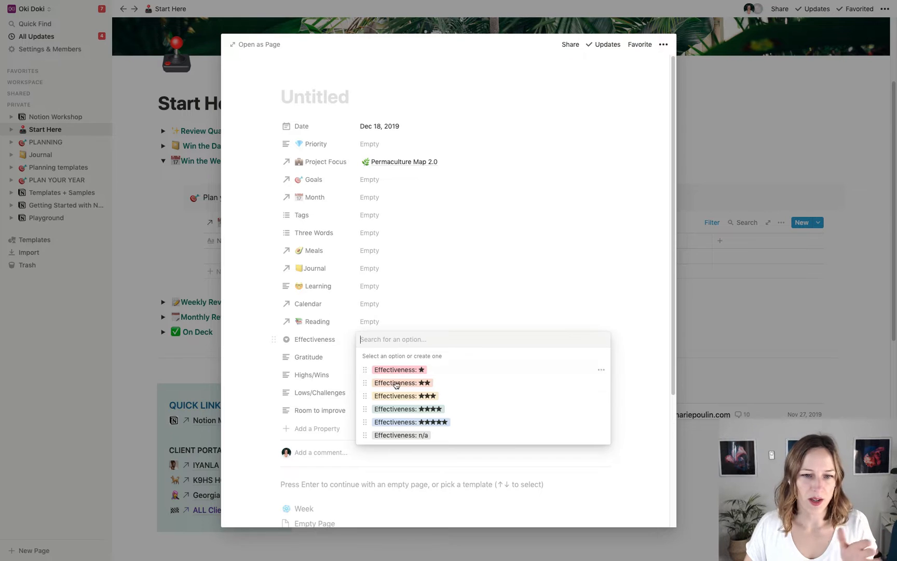
pyautogui.click(404, 396)
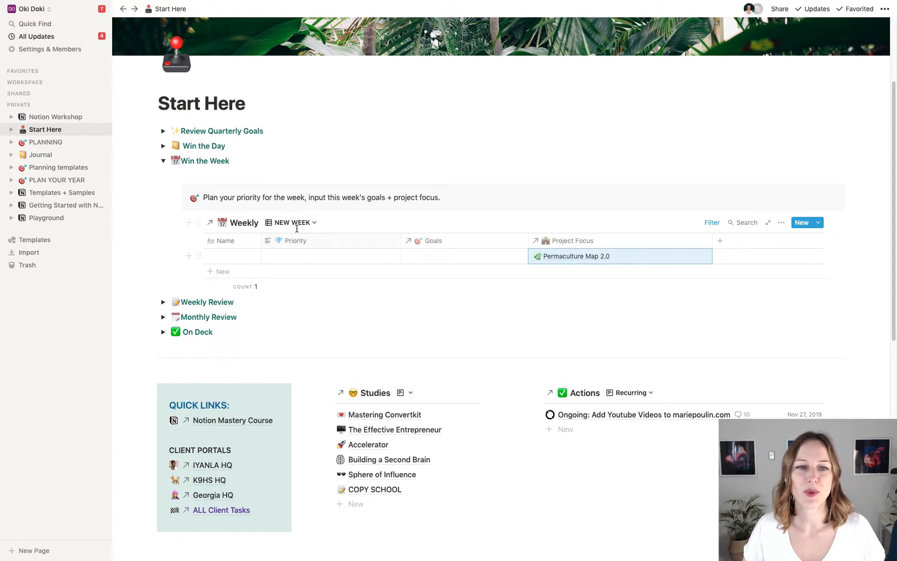
pyautogui.moveTo(312, 258)
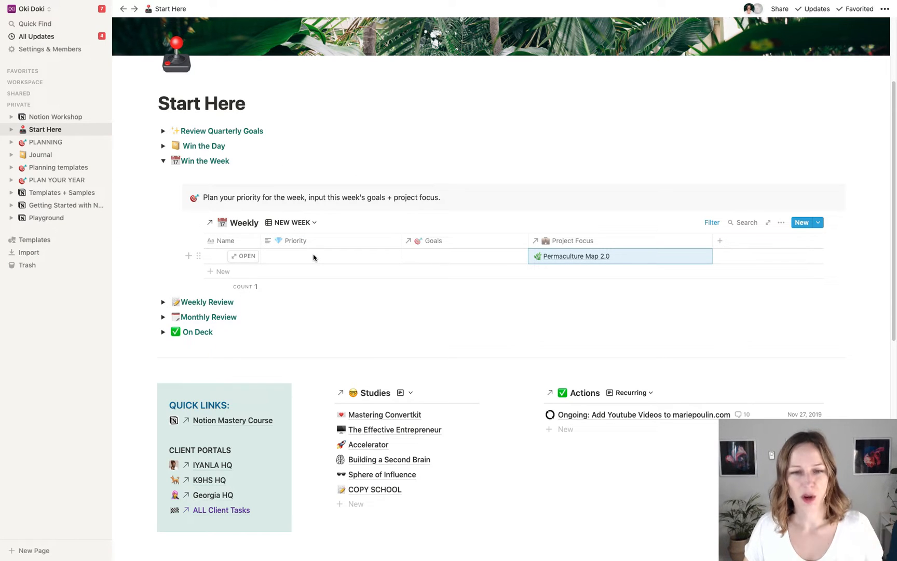
pyautogui.click(163, 161)
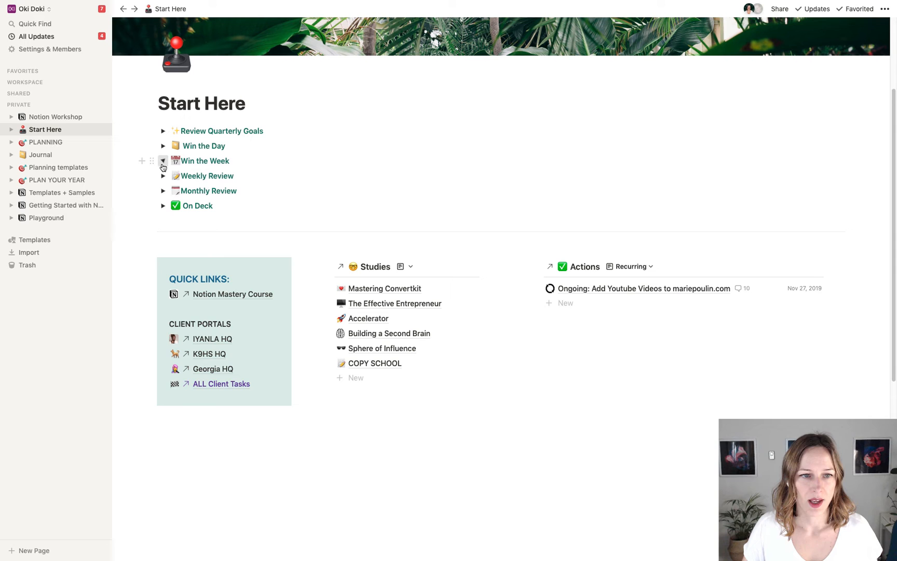
# Expand Weekly Review and remove the blank weekly entry, leaving only Dec 16 – 22.
pyautogui.click(163, 175)
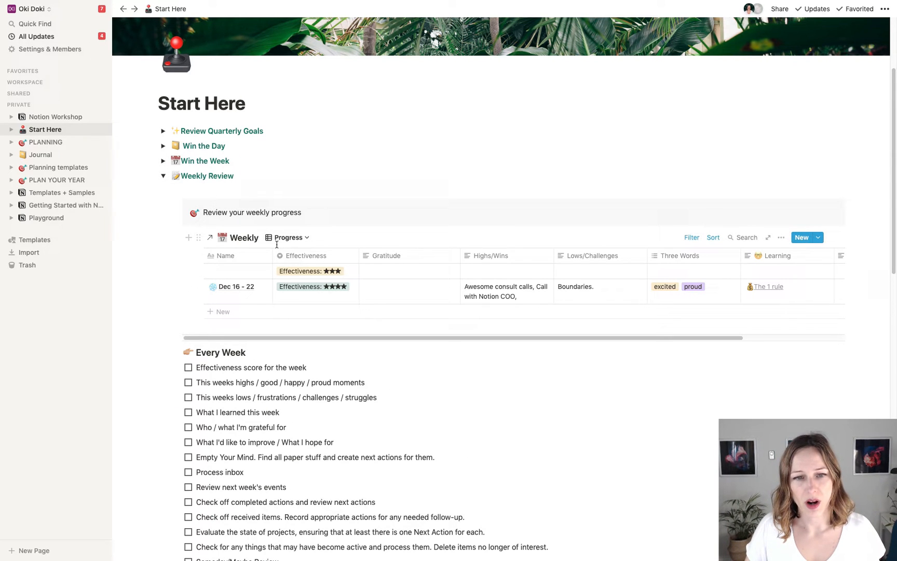
pyautogui.moveTo(226, 270)
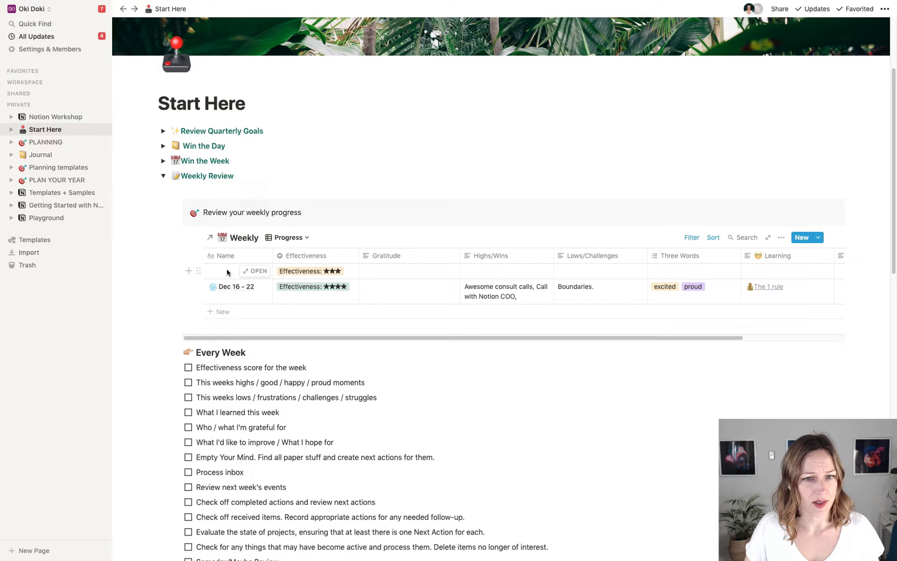
pyautogui.click(254, 270)
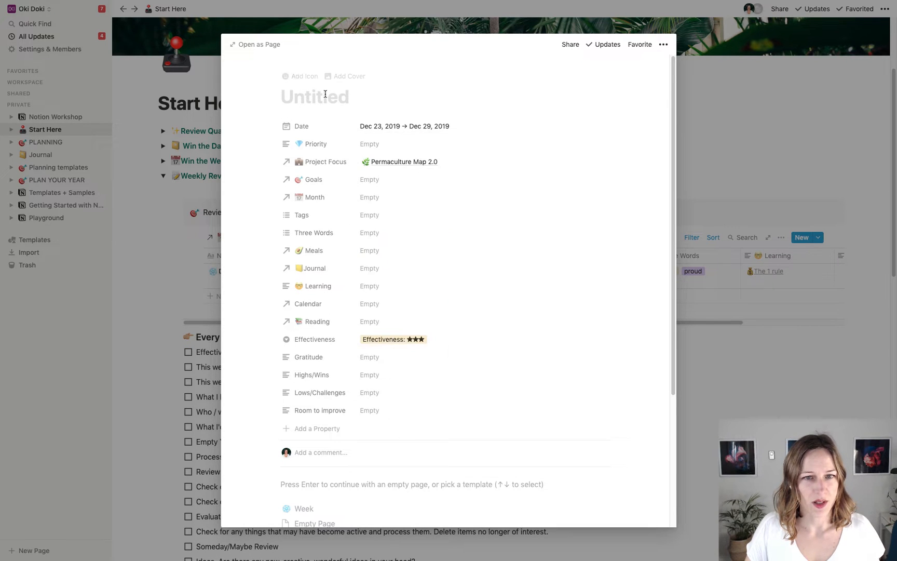
pyautogui.write('dec')
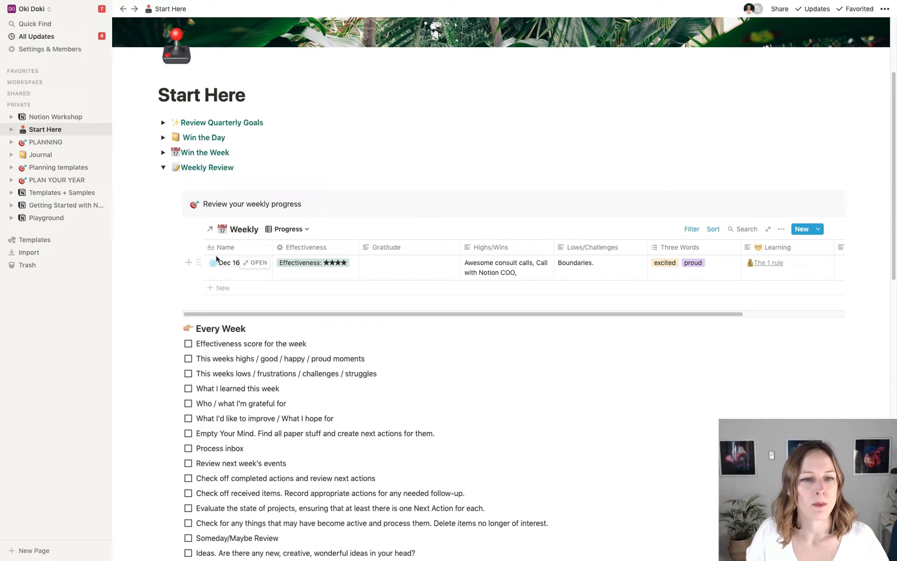
pyautogui.click(690, 229)
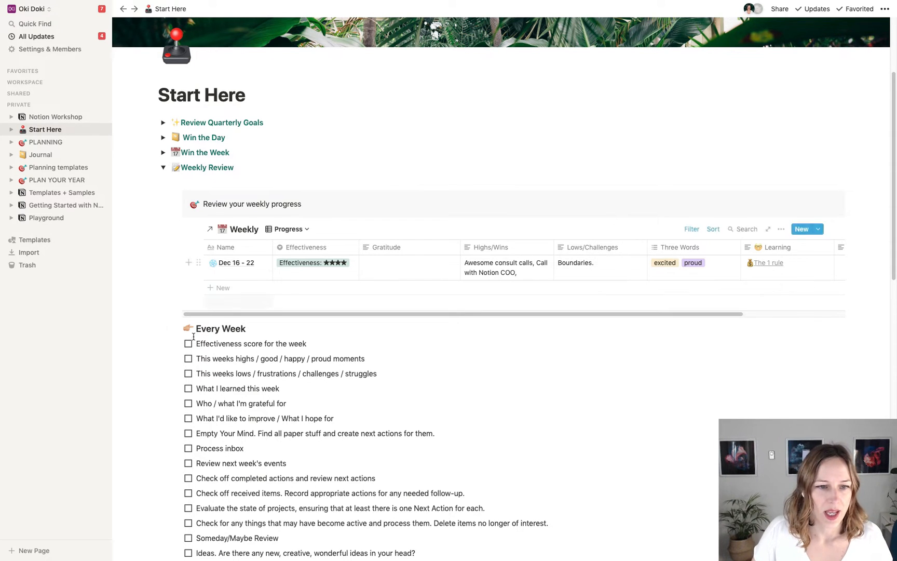
pyautogui.scroll(-3)
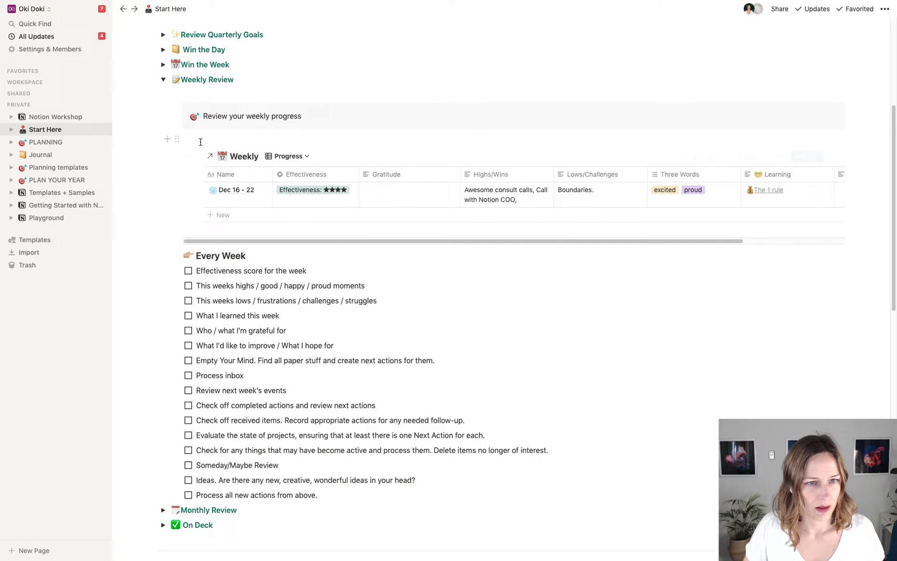
# Insert a template button via /template and name it 'New weekly review'.
pyautogui.write('/templ')
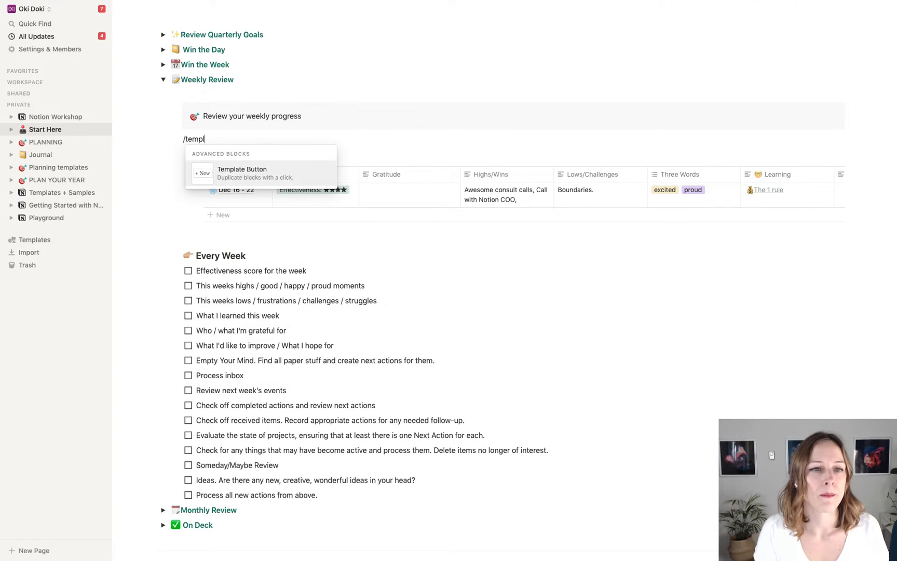
pyautogui.click(241, 169)
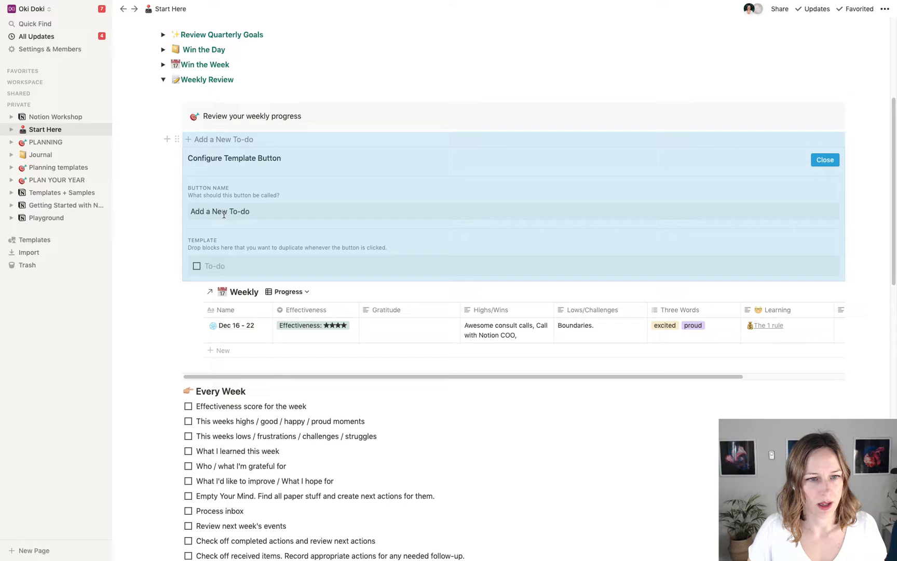
pyautogui.doubleClick(220, 211)
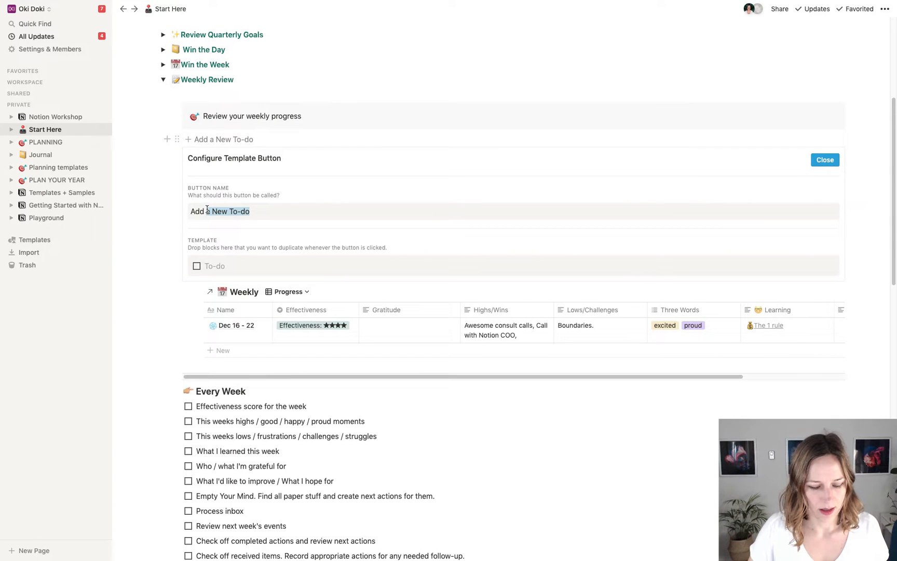
pyautogui.write('New week')
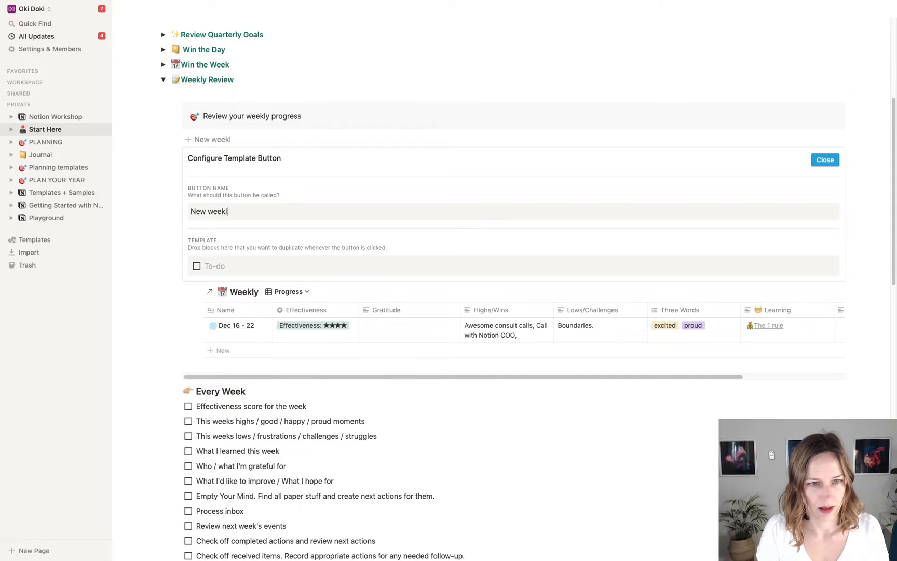
pyautogui.write('ly review')
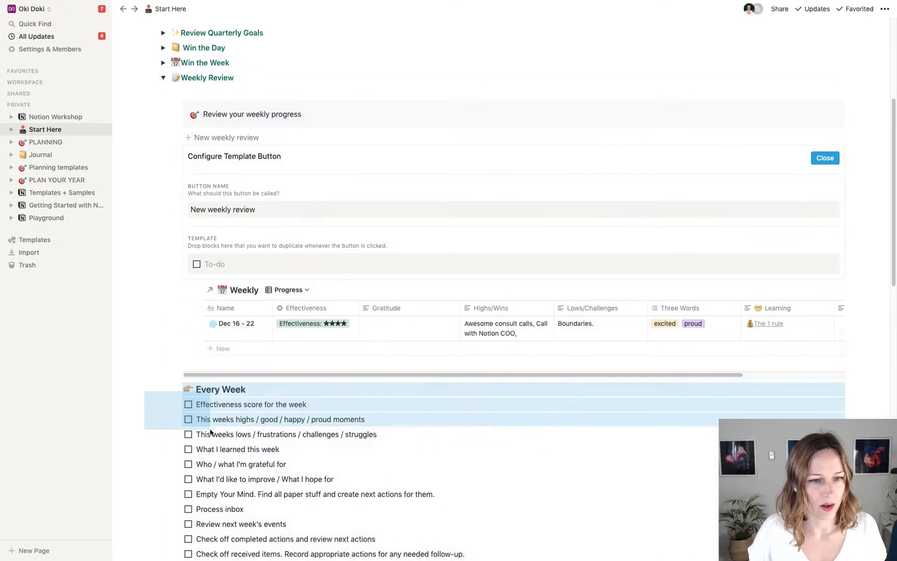
# Put the Every Week checklist in the template and place the button below the Weekly table.
pyautogui.scroll(-3)
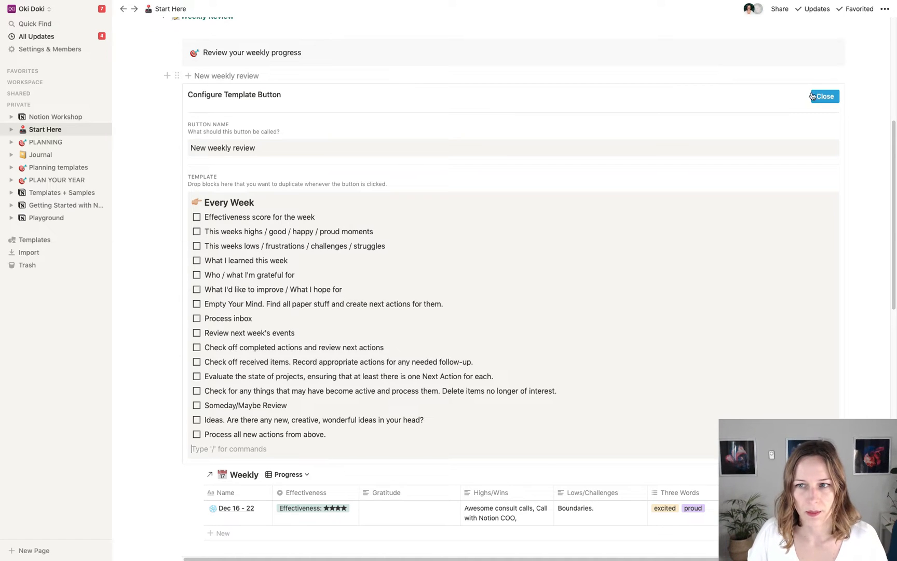
pyautogui.click(823, 96)
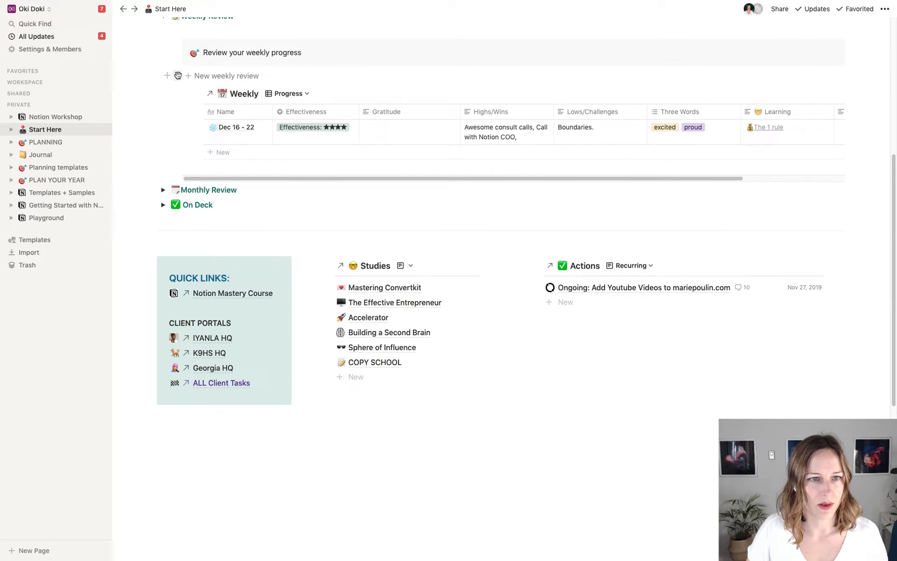
pyautogui.scroll(-3)
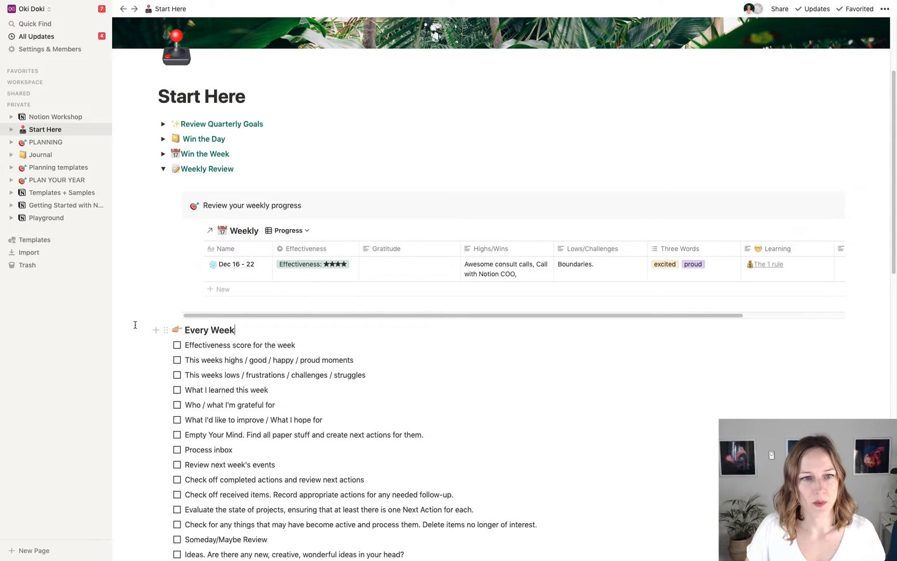
pyautogui.scroll(-3)
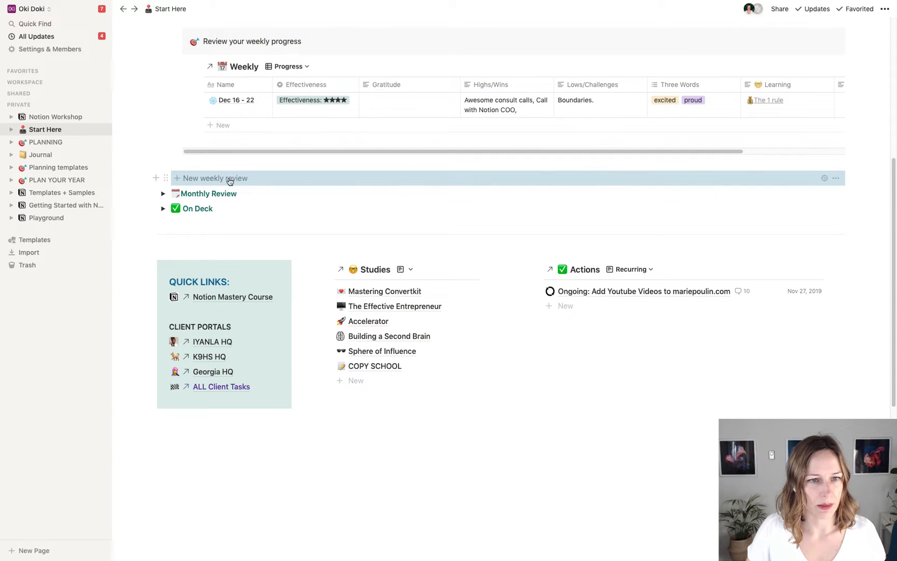
pyautogui.click(163, 193)
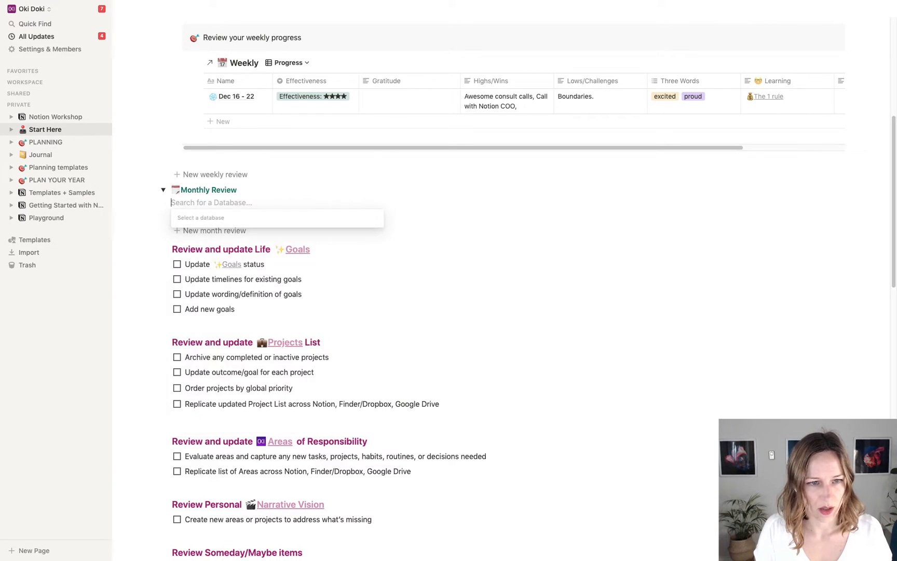
# Search 'month' and link the Monthly database from Planning templates into Monthly Review.
pyautogui.write('monthly')
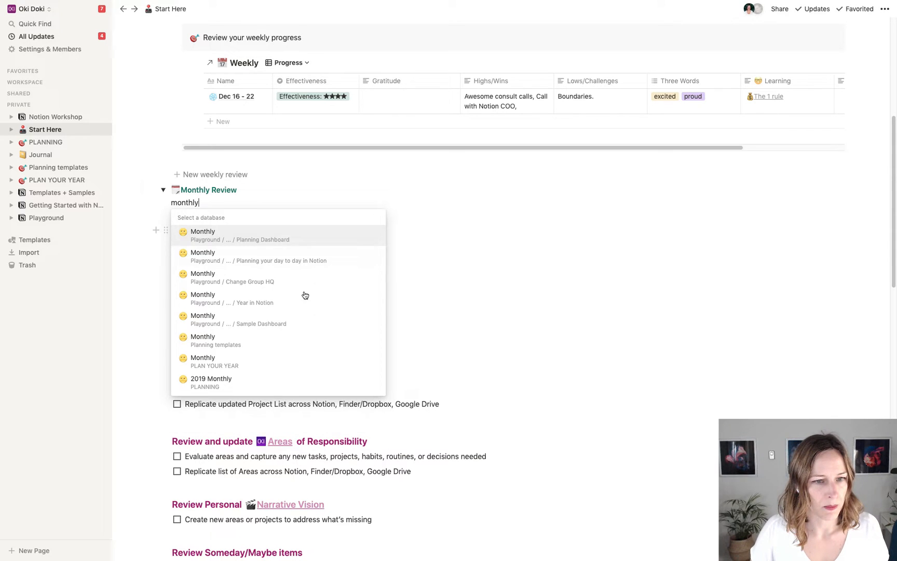
pyautogui.moveTo(243, 341)
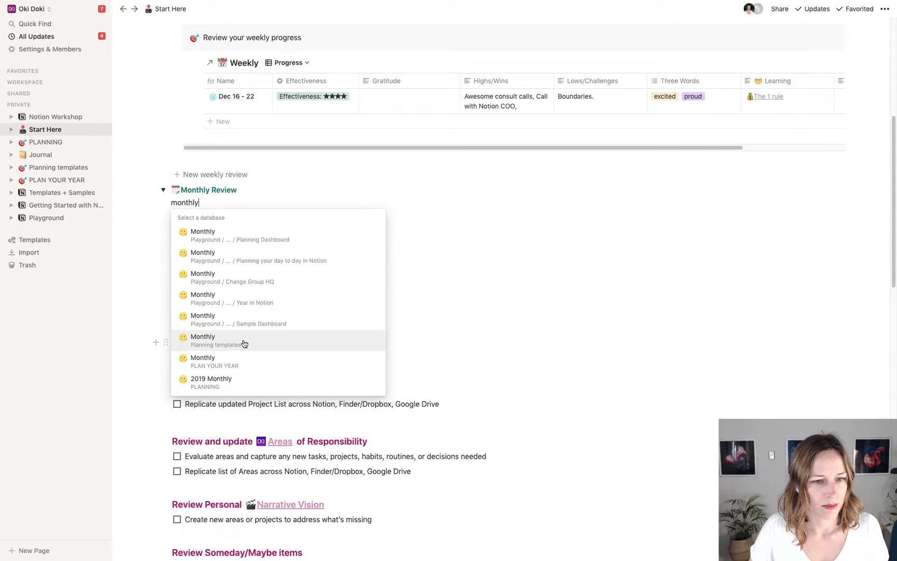
pyautogui.click(211, 378)
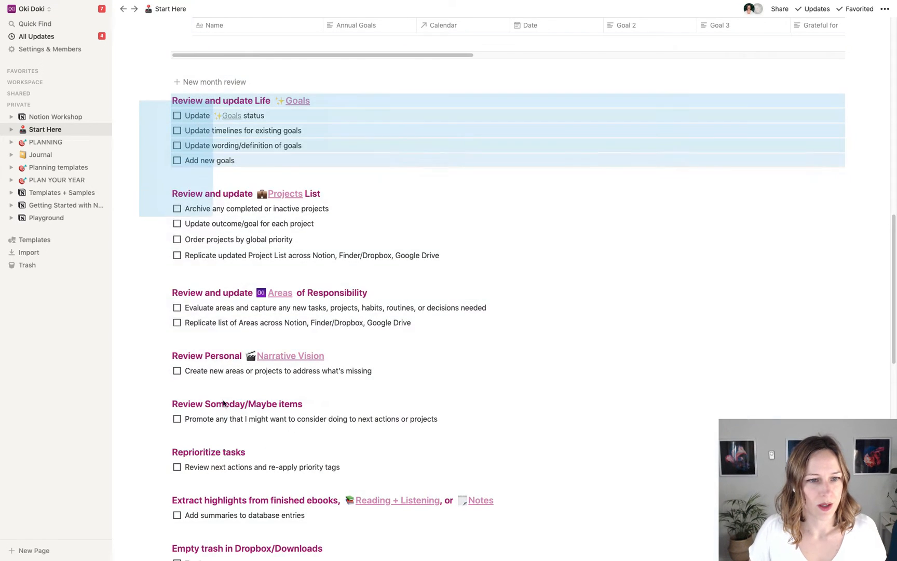
pyautogui.scroll(-3)
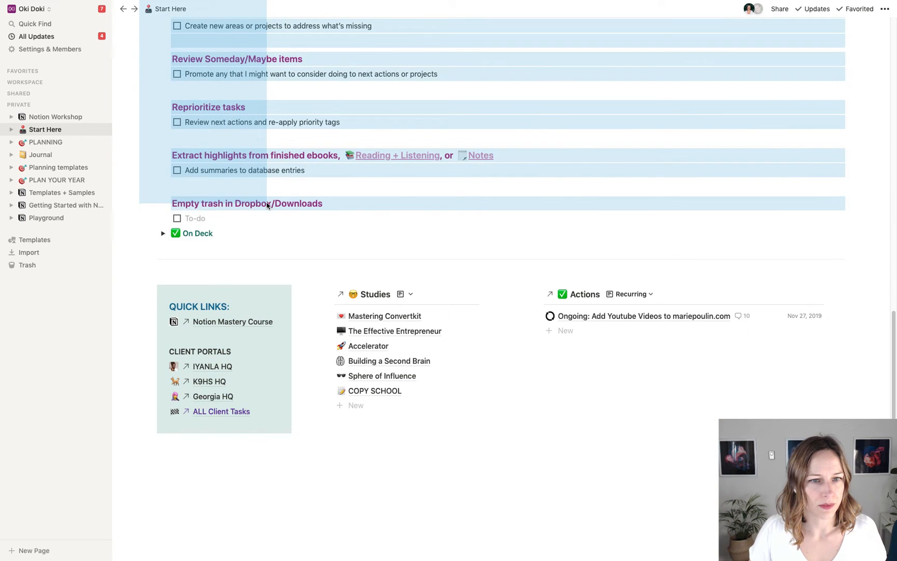
pyautogui.scroll(3)
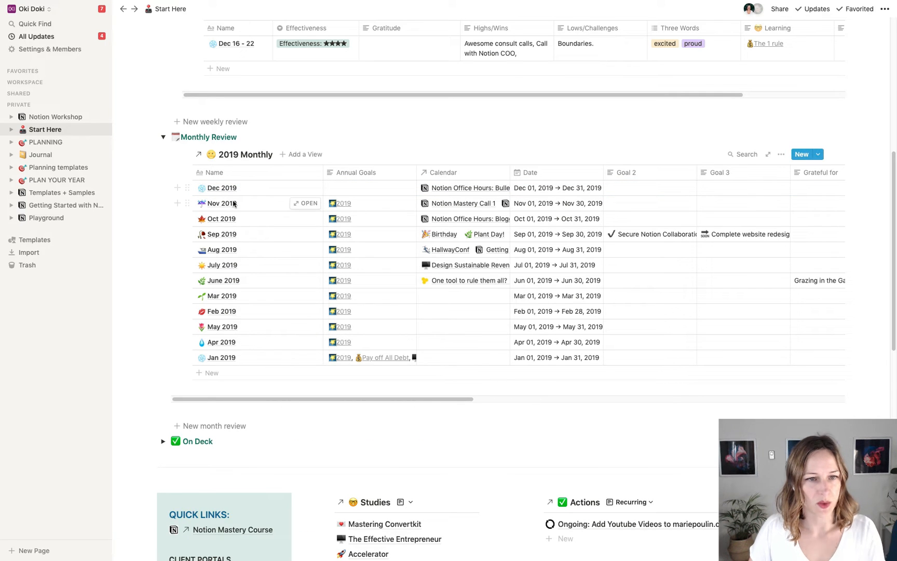
pyautogui.moveTo(403, 192)
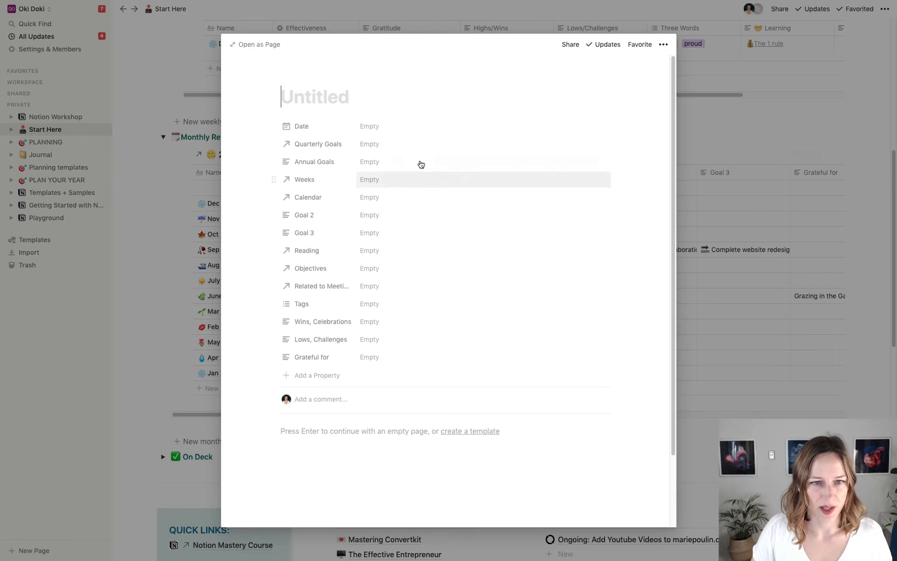
# Title a new 2019 Monthly entry 'evil Dec' and scroll through its page.
pyautogui.write('Dec')
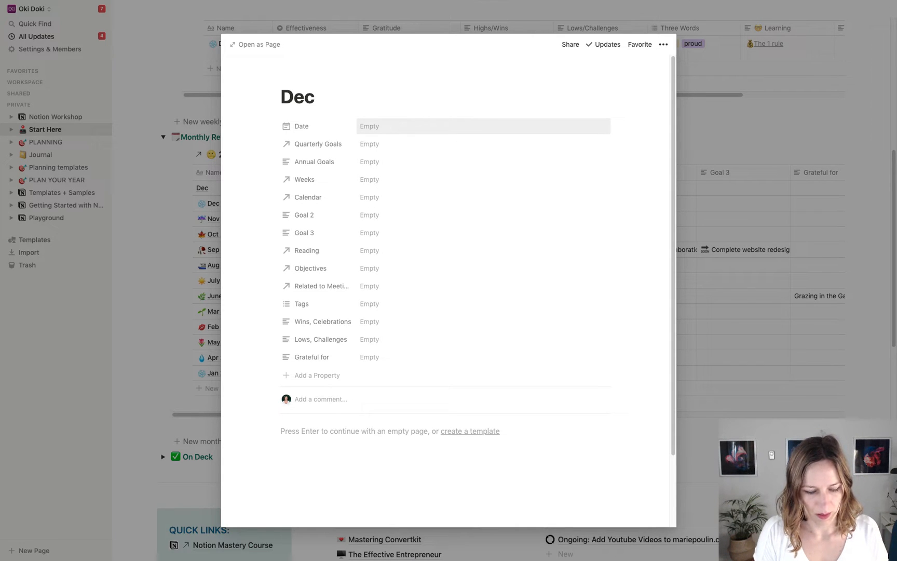
pyautogui.write('evil')
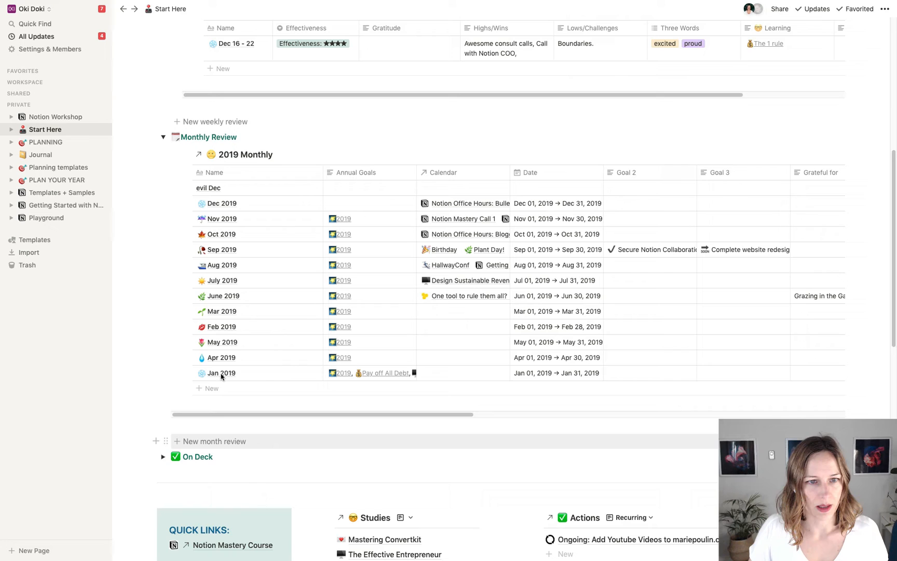
pyautogui.scroll(-3)
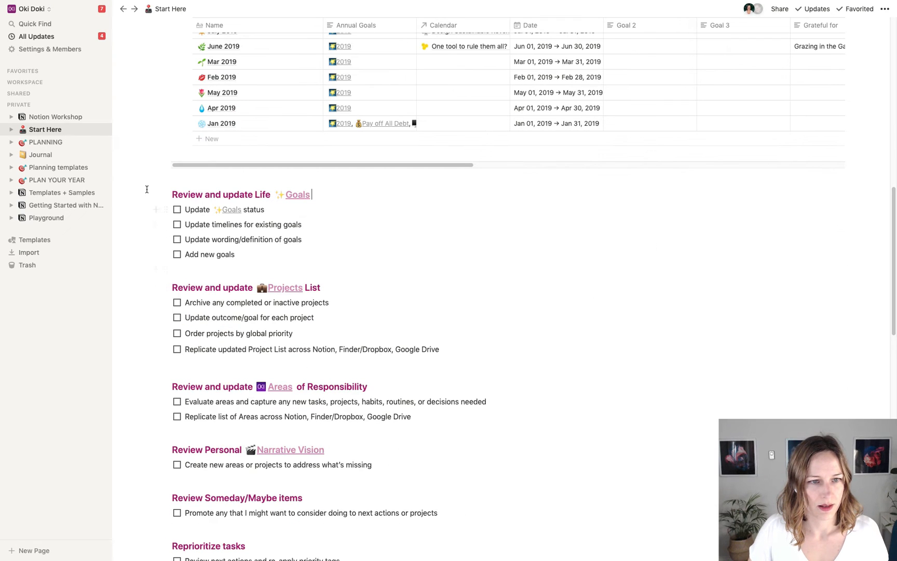
pyautogui.scroll(-3)
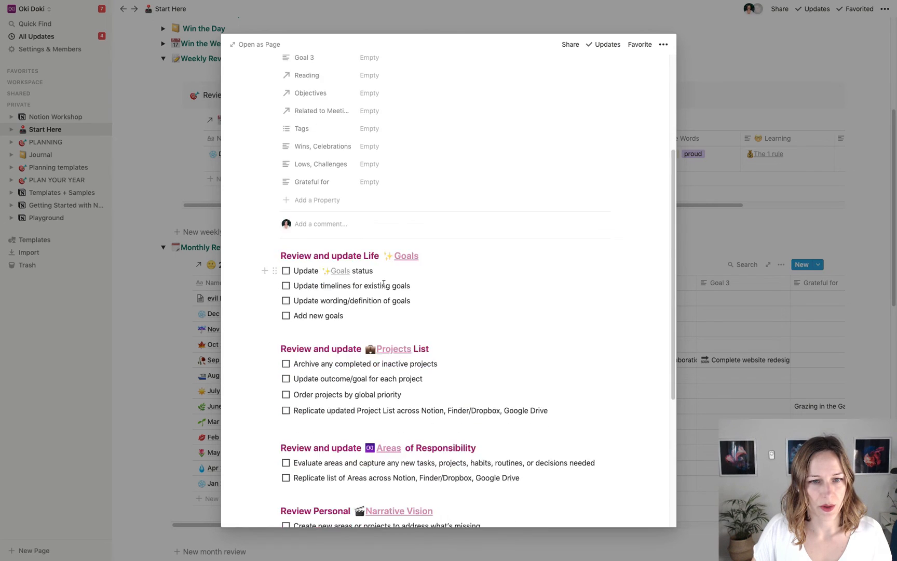
# Check off the four Life Goals review to-dos on the evil Dec page, then close it.
pyautogui.scroll(-3)
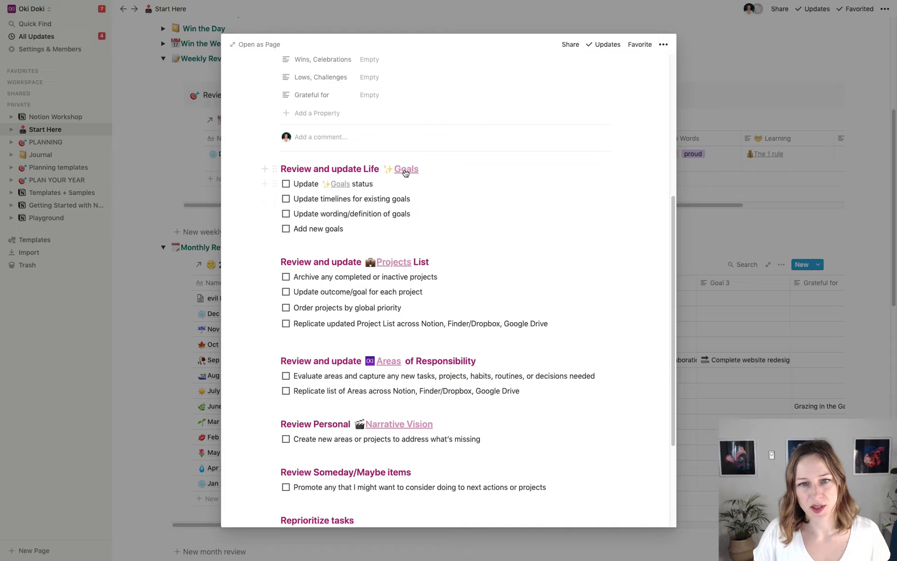
pyautogui.scroll(-3)
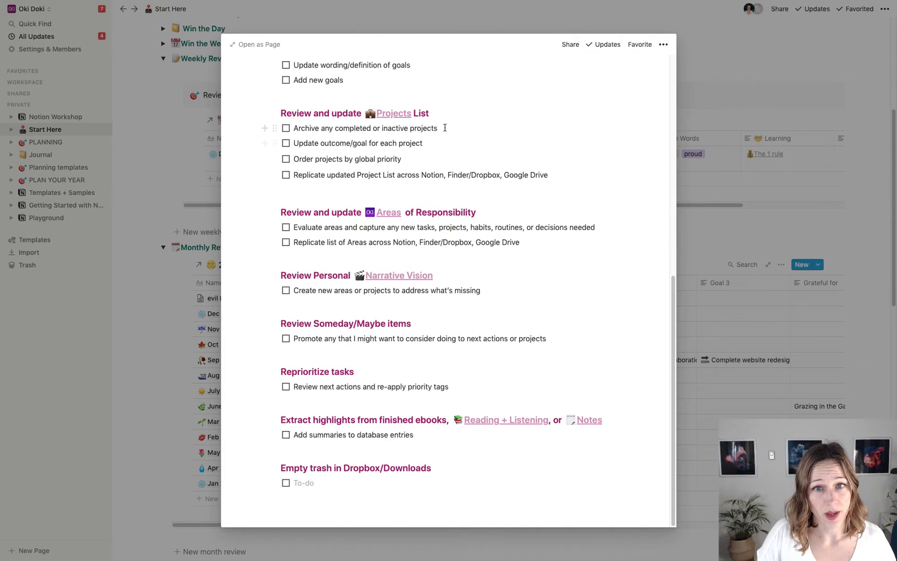
pyautogui.write('@')
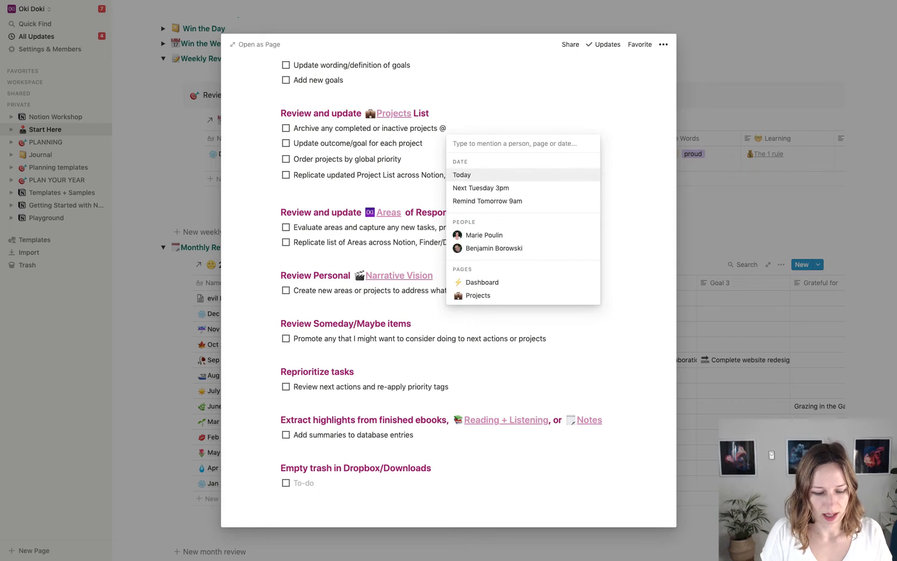
pyautogui.write('goals')
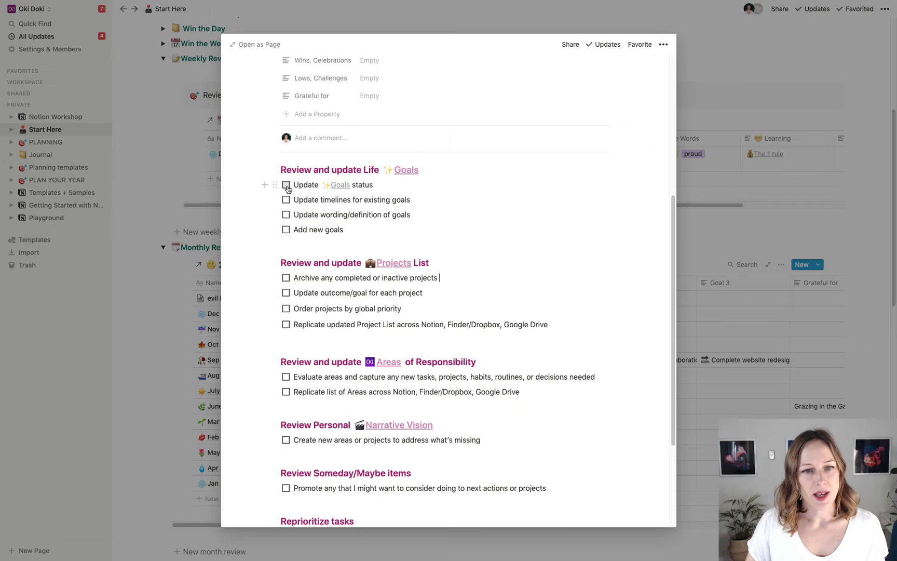
pyautogui.click(285, 185)
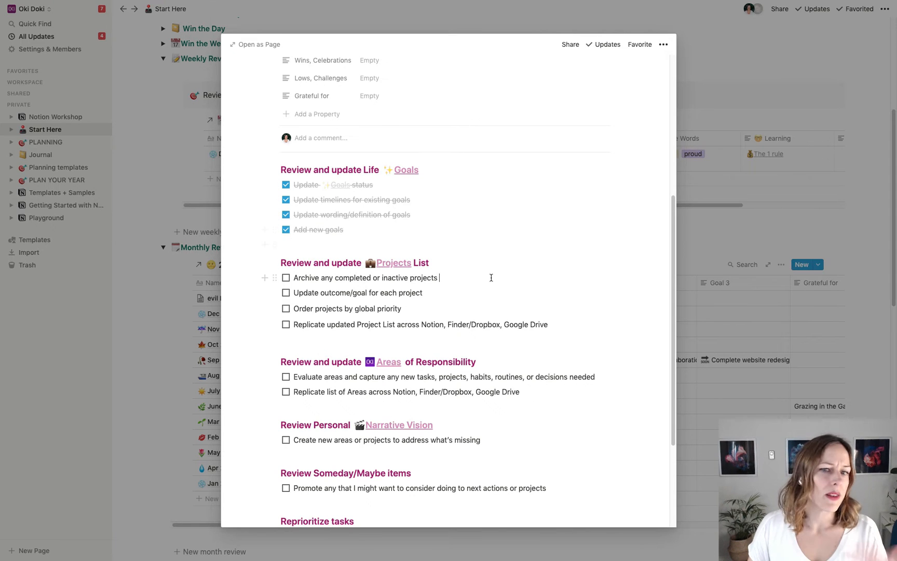
pyautogui.scroll(-3)
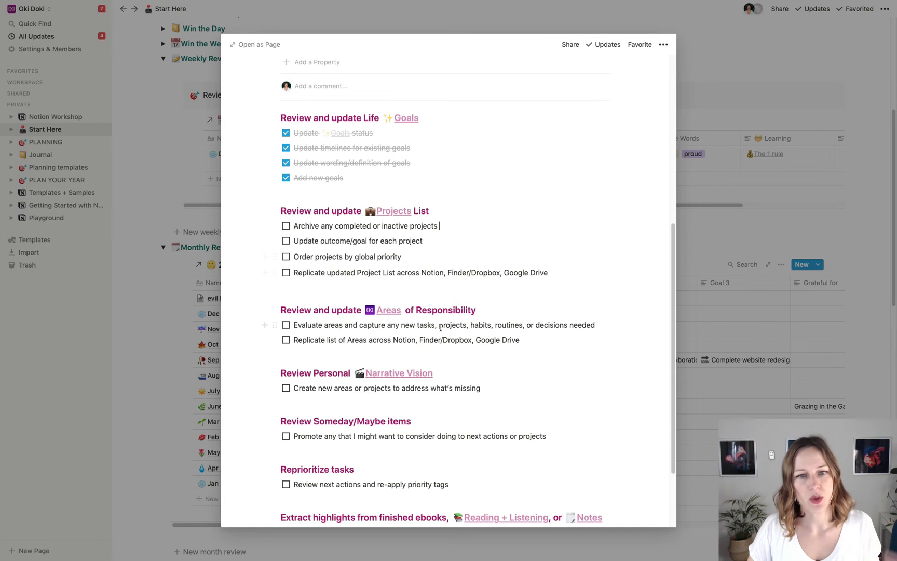
pyautogui.scroll(-3)
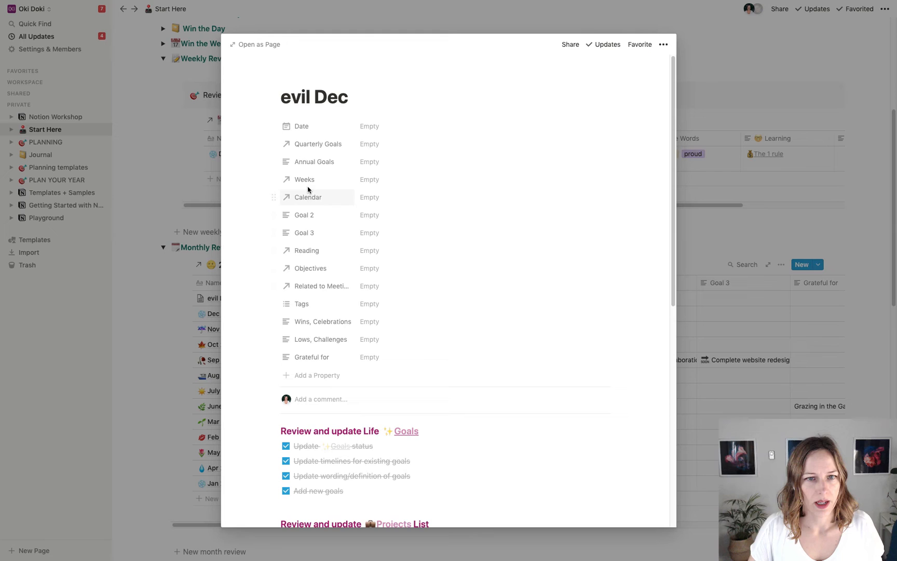
pyautogui.press('Escape')
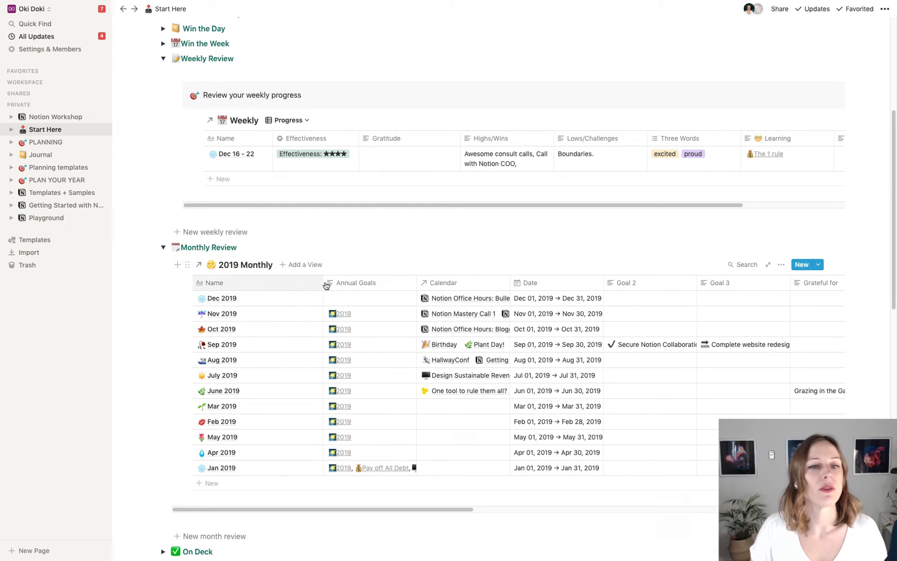
# Collapse Monthly Review, then open and close Review Quarterly Goals and Weekly Review.
pyautogui.click(163, 247)
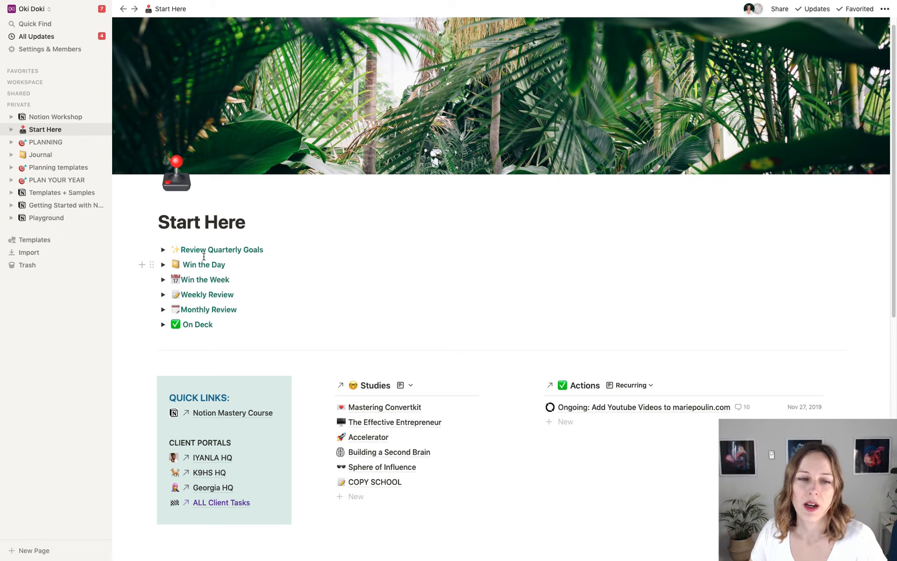
pyautogui.click(163, 249)
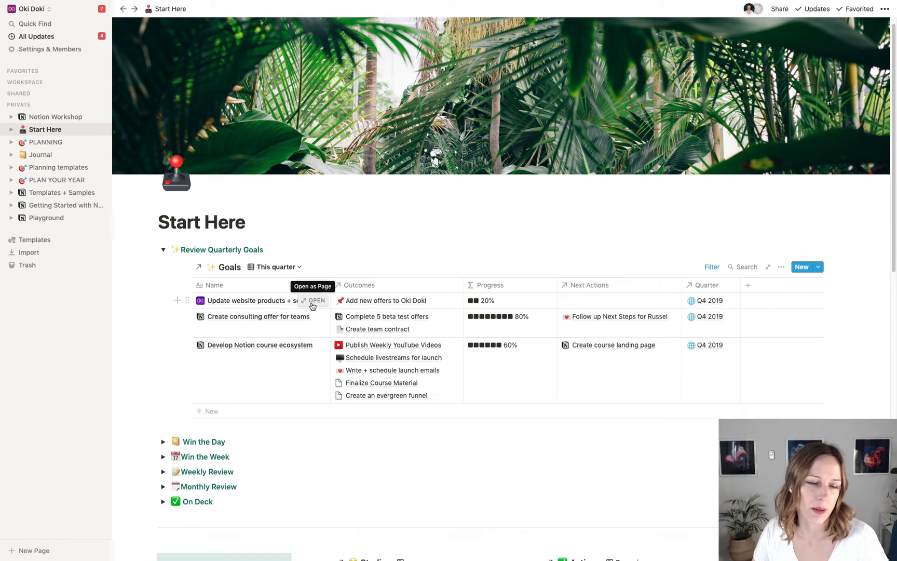
pyautogui.click(162, 249)
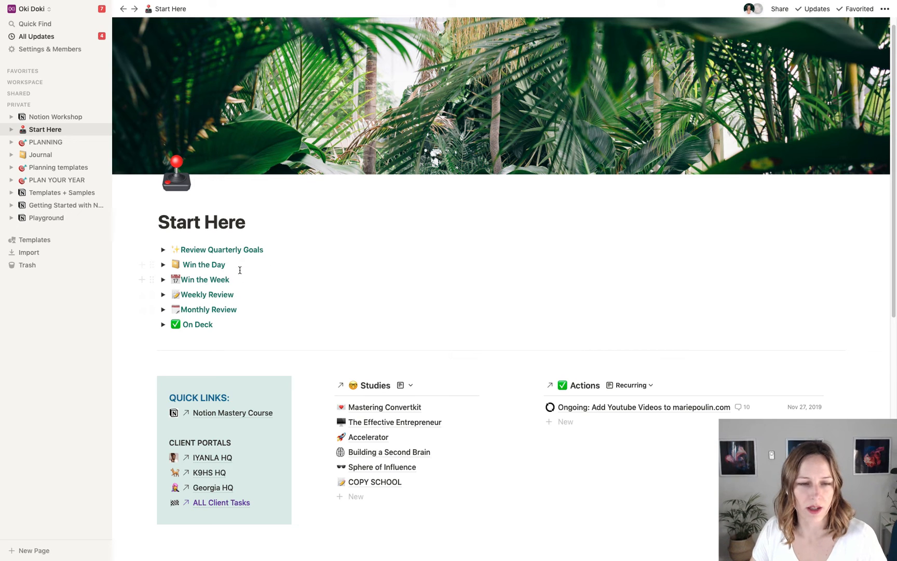
pyautogui.moveTo(163, 300)
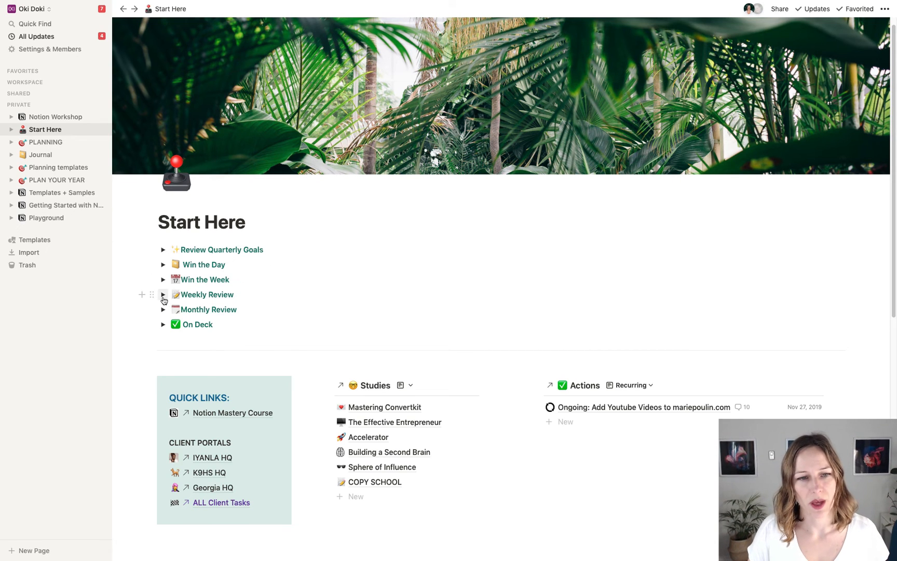
pyautogui.click(163, 294)
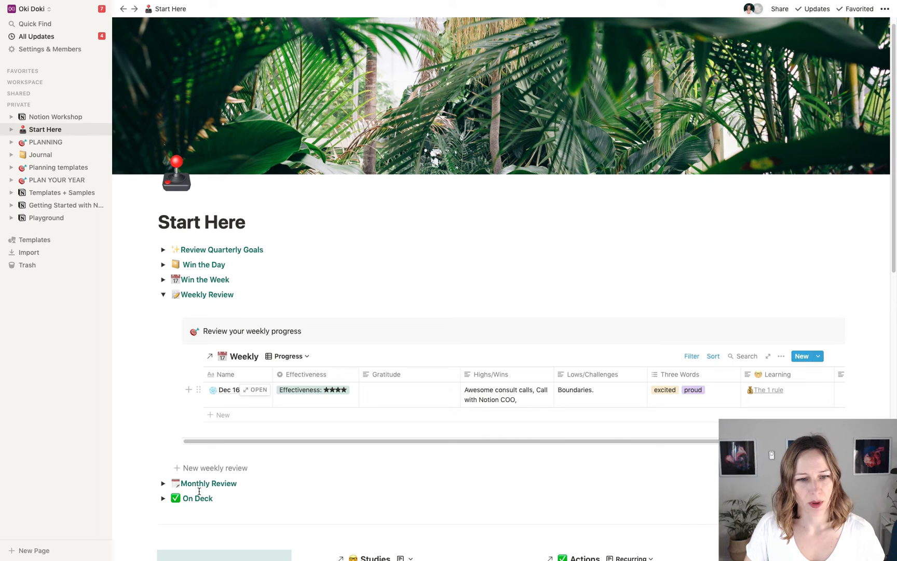
pyautogui.moveTo(257, 389)
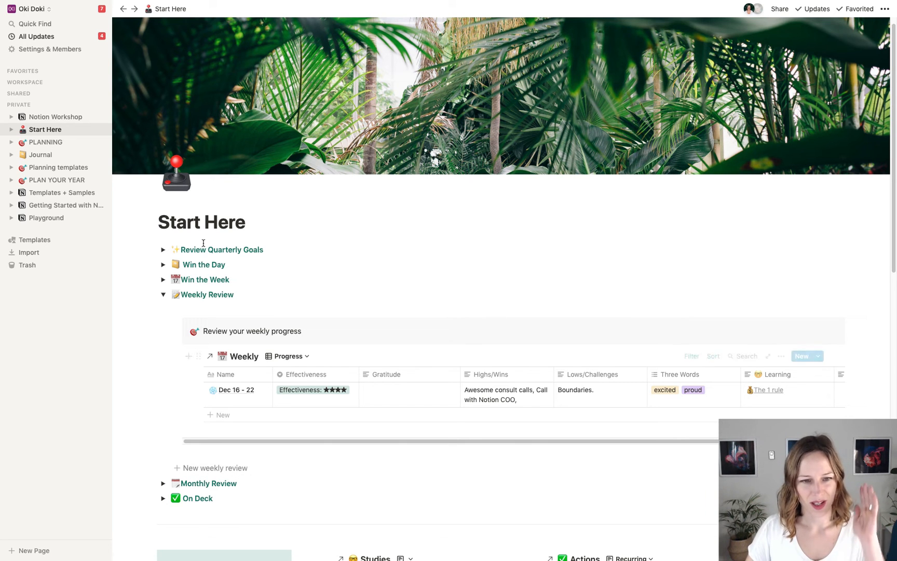
pyautogui.click(163, 294)
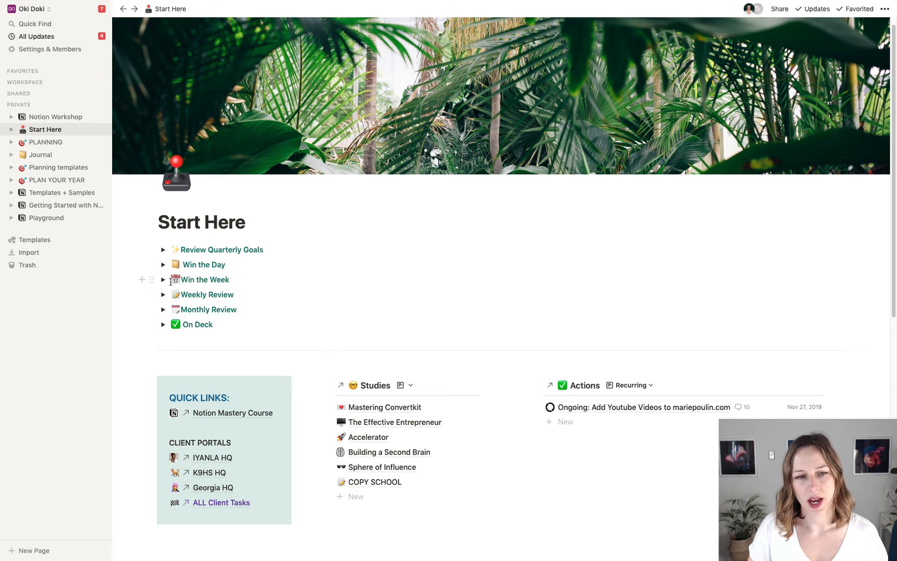
pyautogui.click(163, 264)
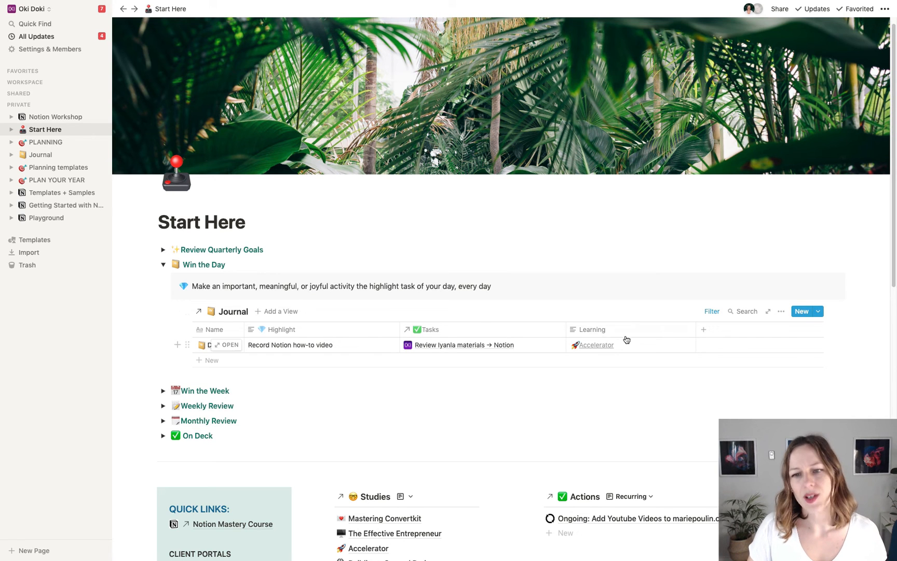
pyautogui.click(620, 344)
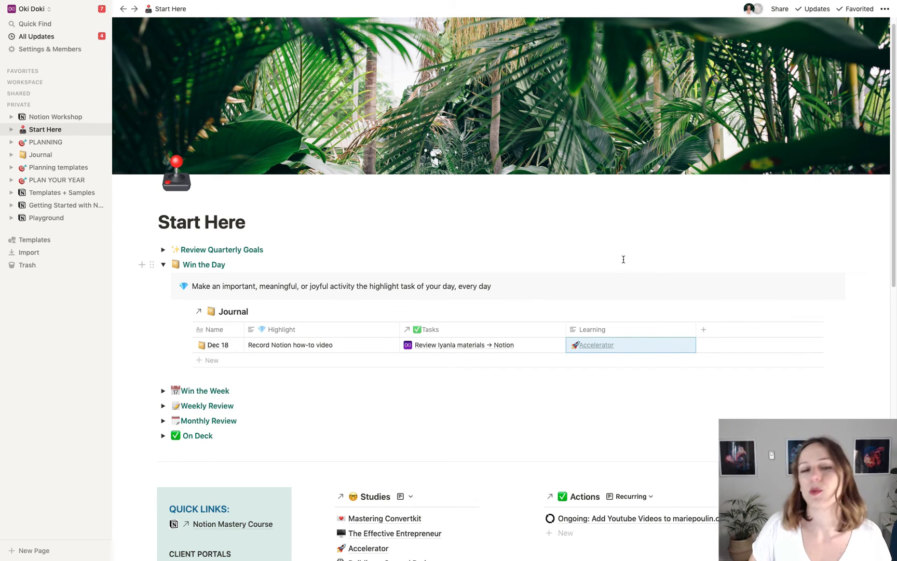
pyautogui.moveTo(662, 263)
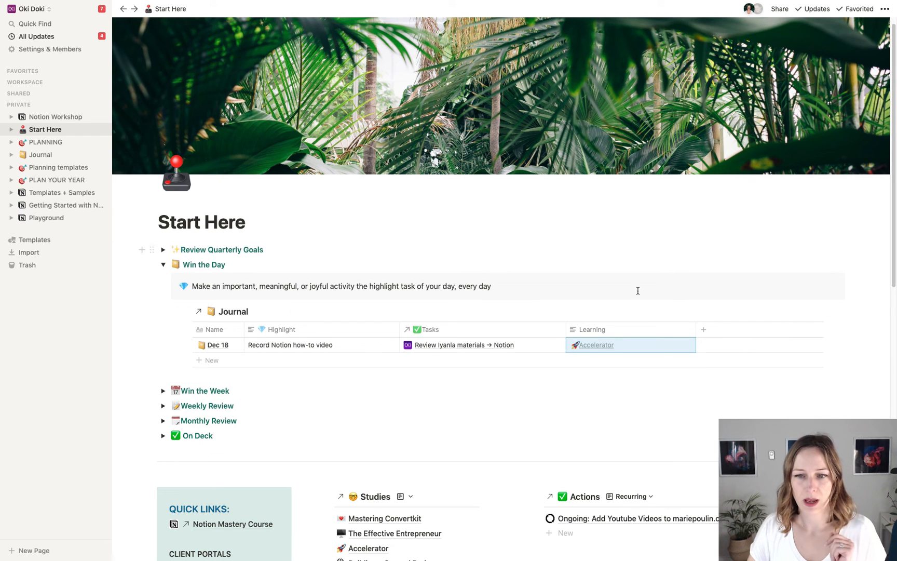
pyautogui.moveTo(602, 351)
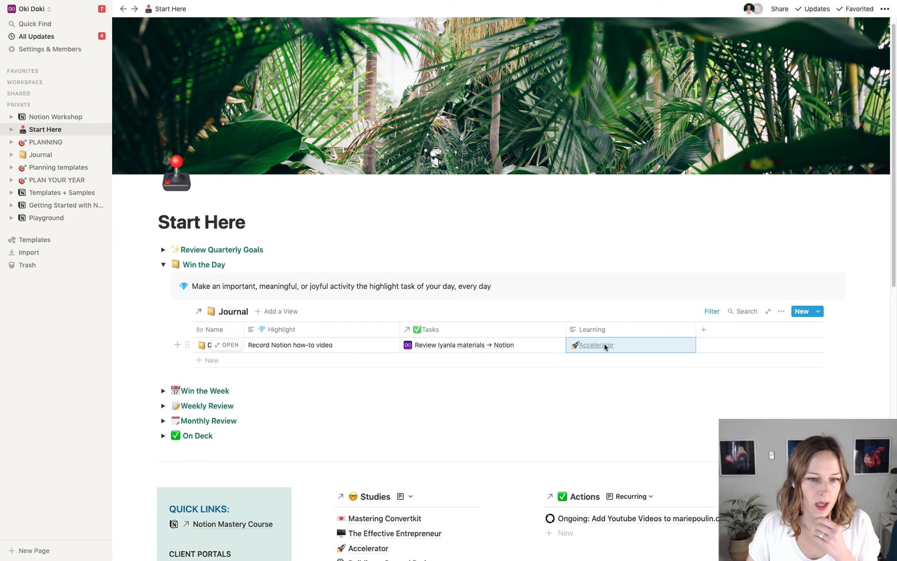
pyautogui.moveTo(352, 498)
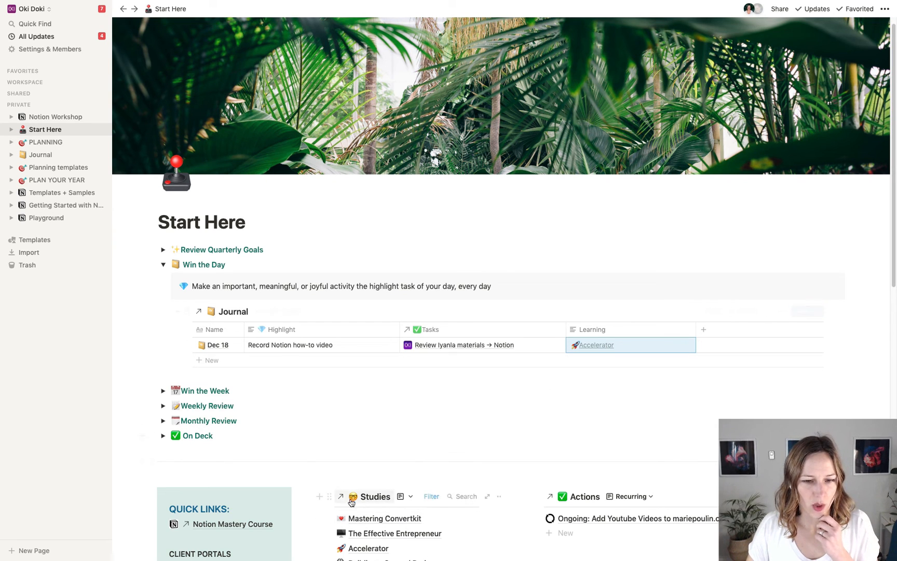
pyautogui.click(163, 264)
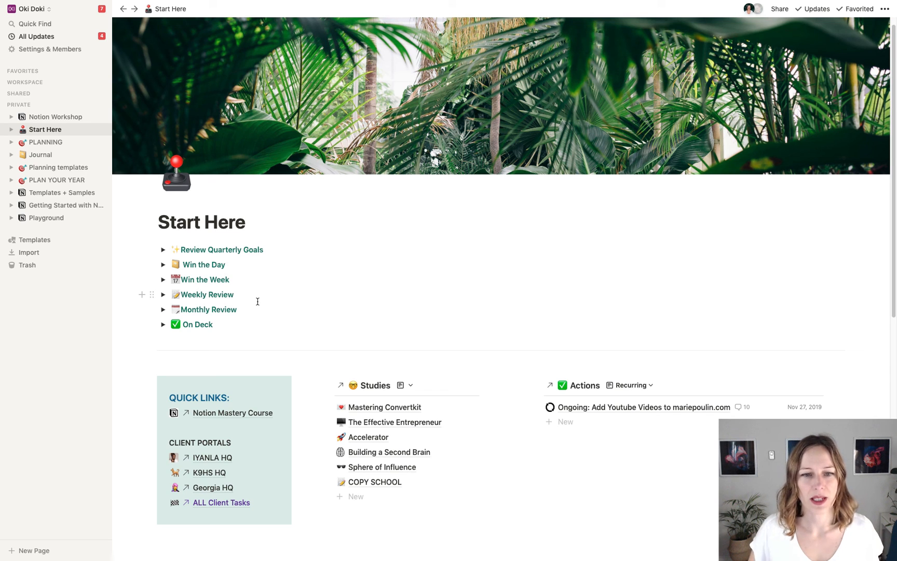
pyautogui.moveTo(304, 308)
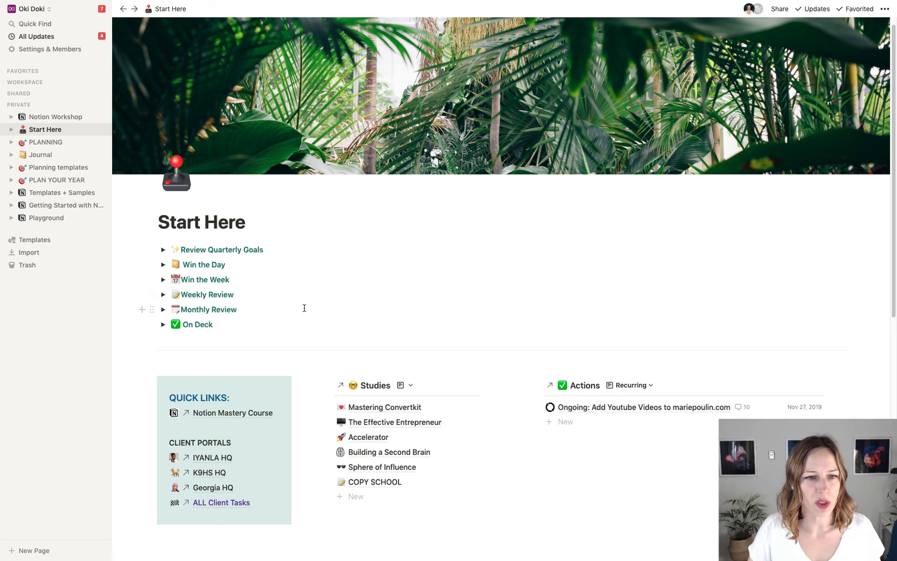
pyautogui.moveTo(235, 250)
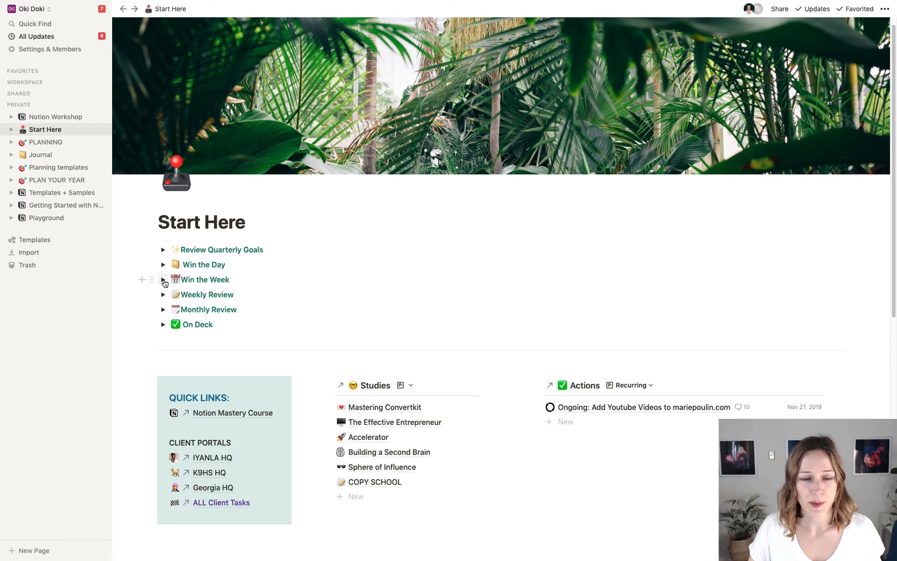
pyautogui.moveTo(266, 288)
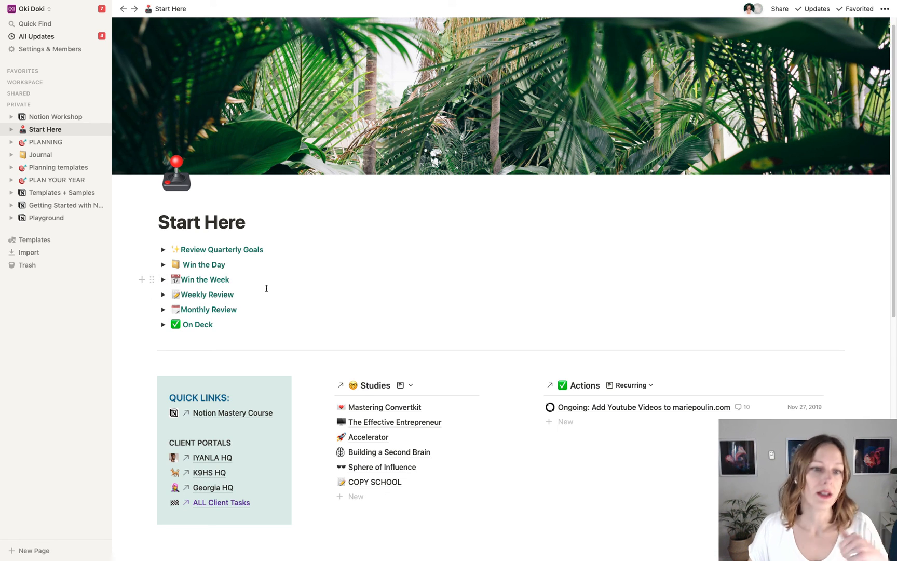